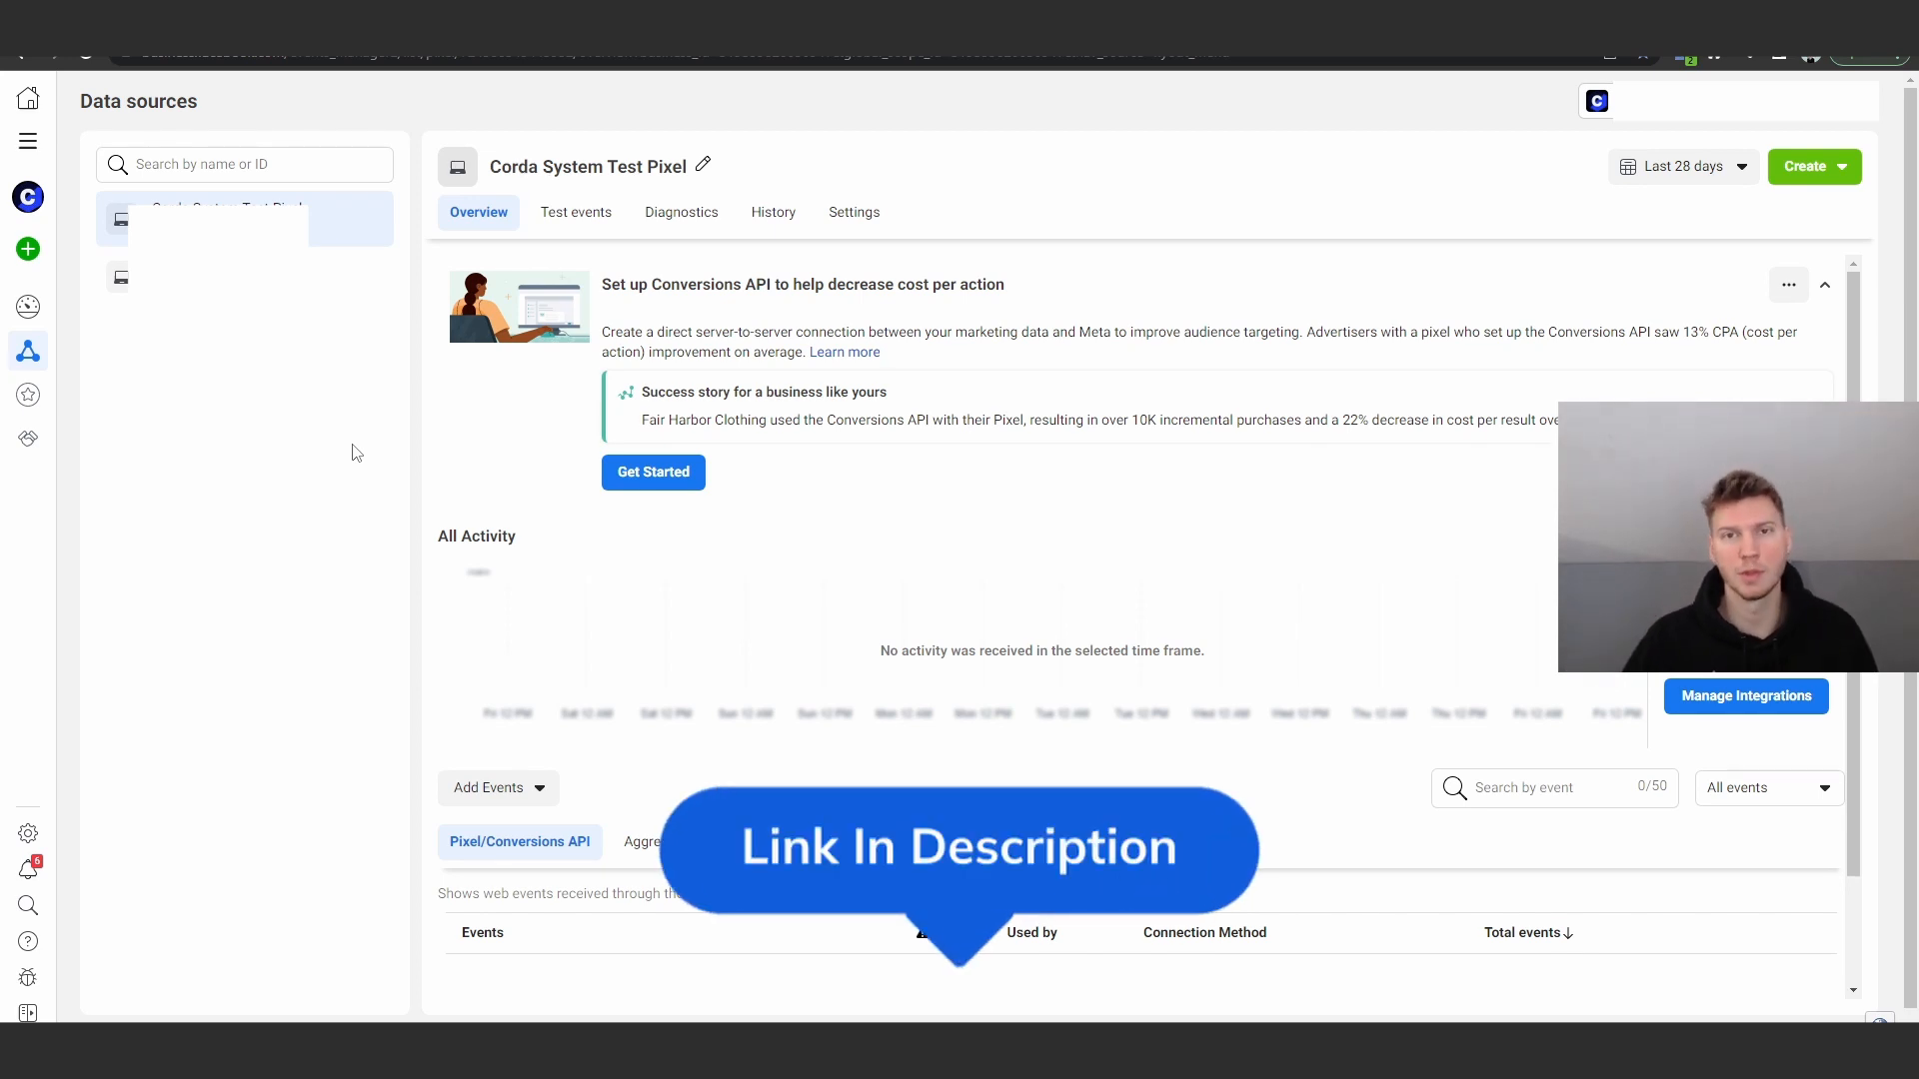
{"action": "mouse_move", "coordinate": [1148, 238]}
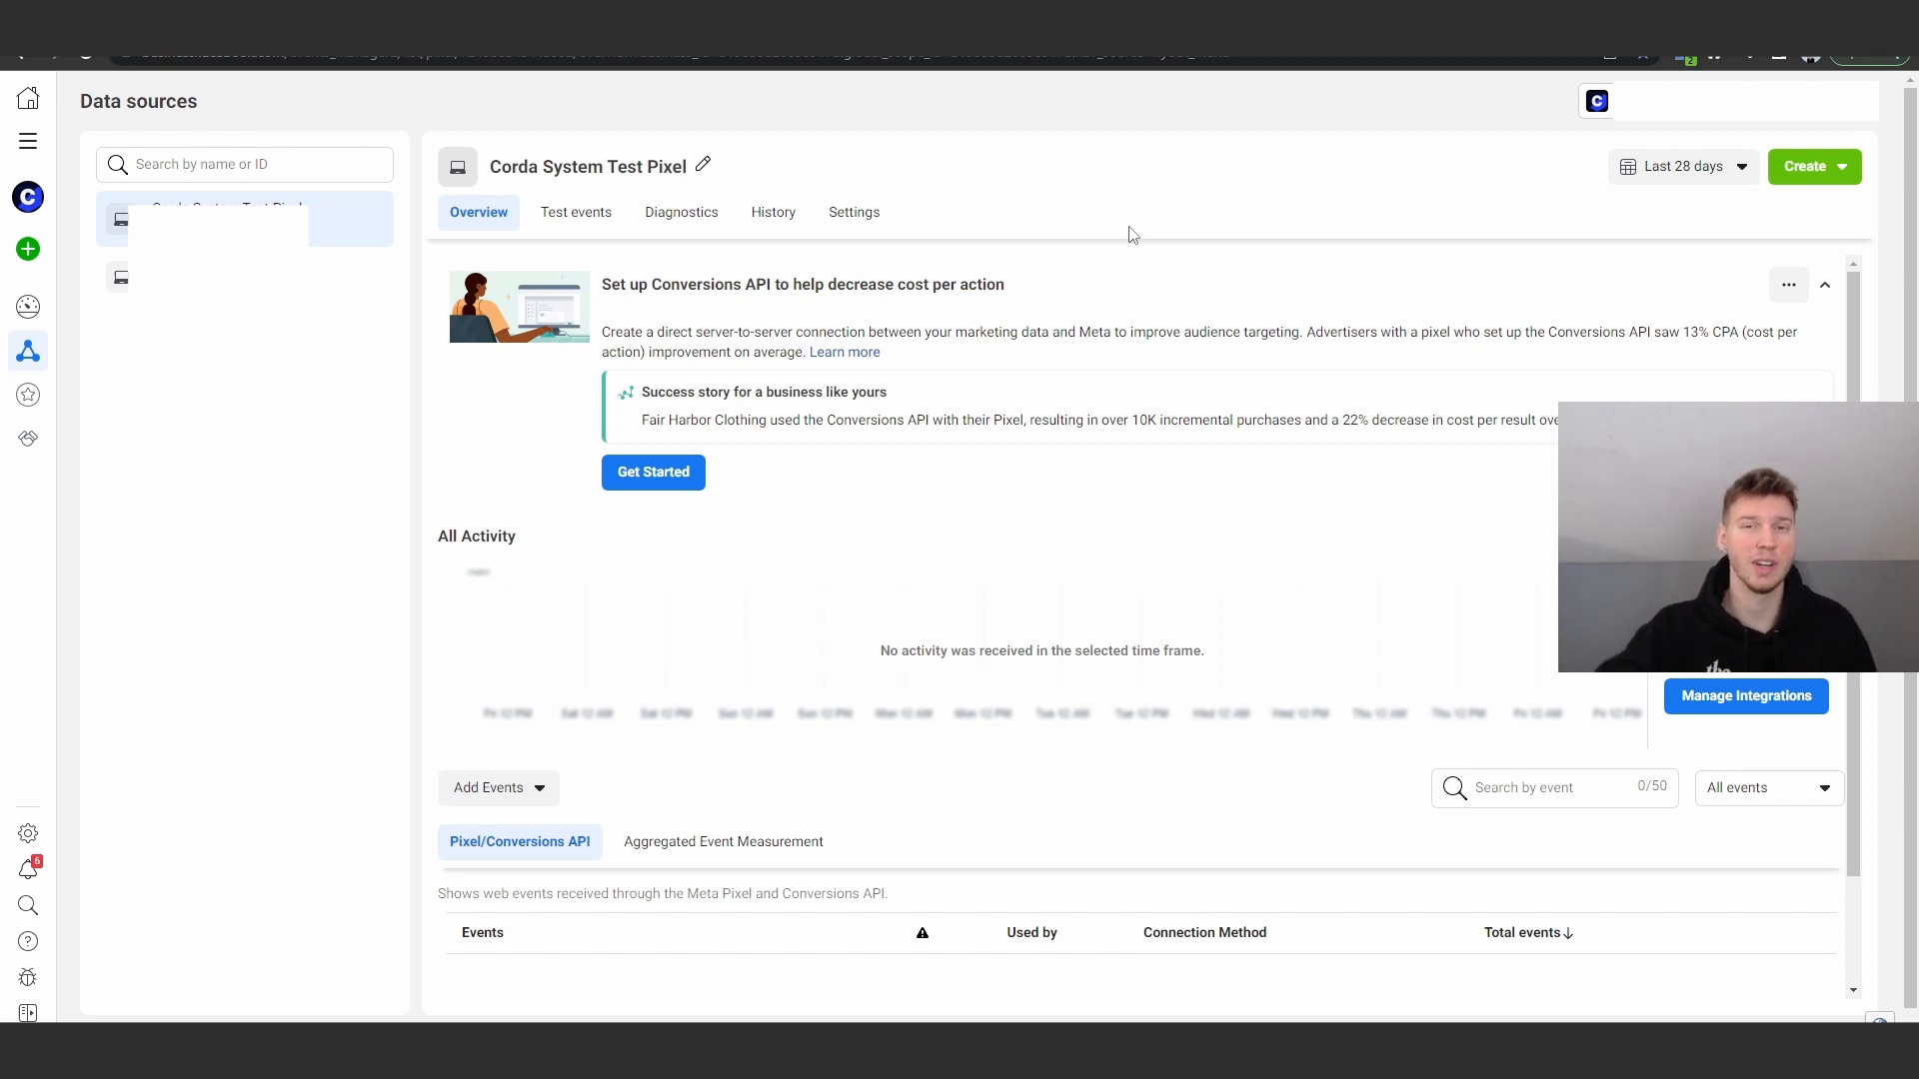
{"action": "mouse_move", "coordinate": [564, 82]}
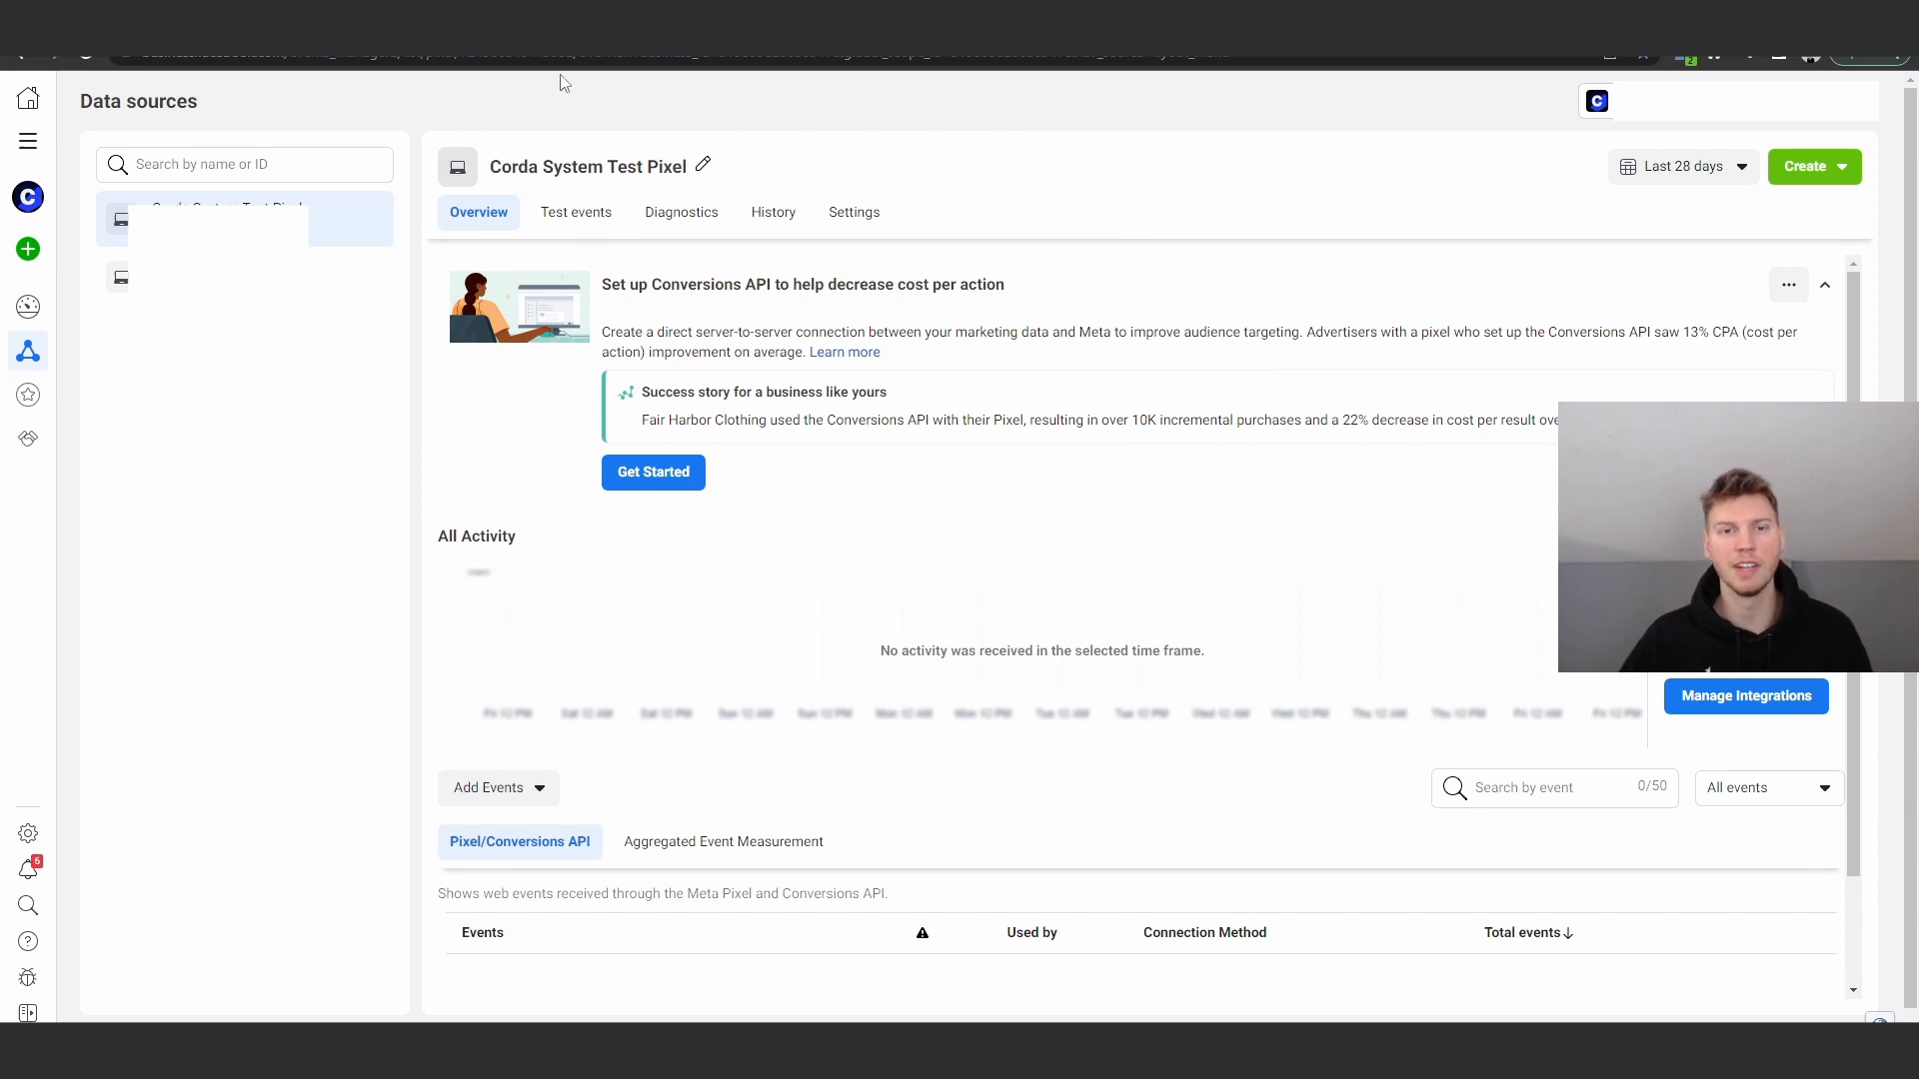
{"action": "mouse_move", "coordinate": [430, 116]}
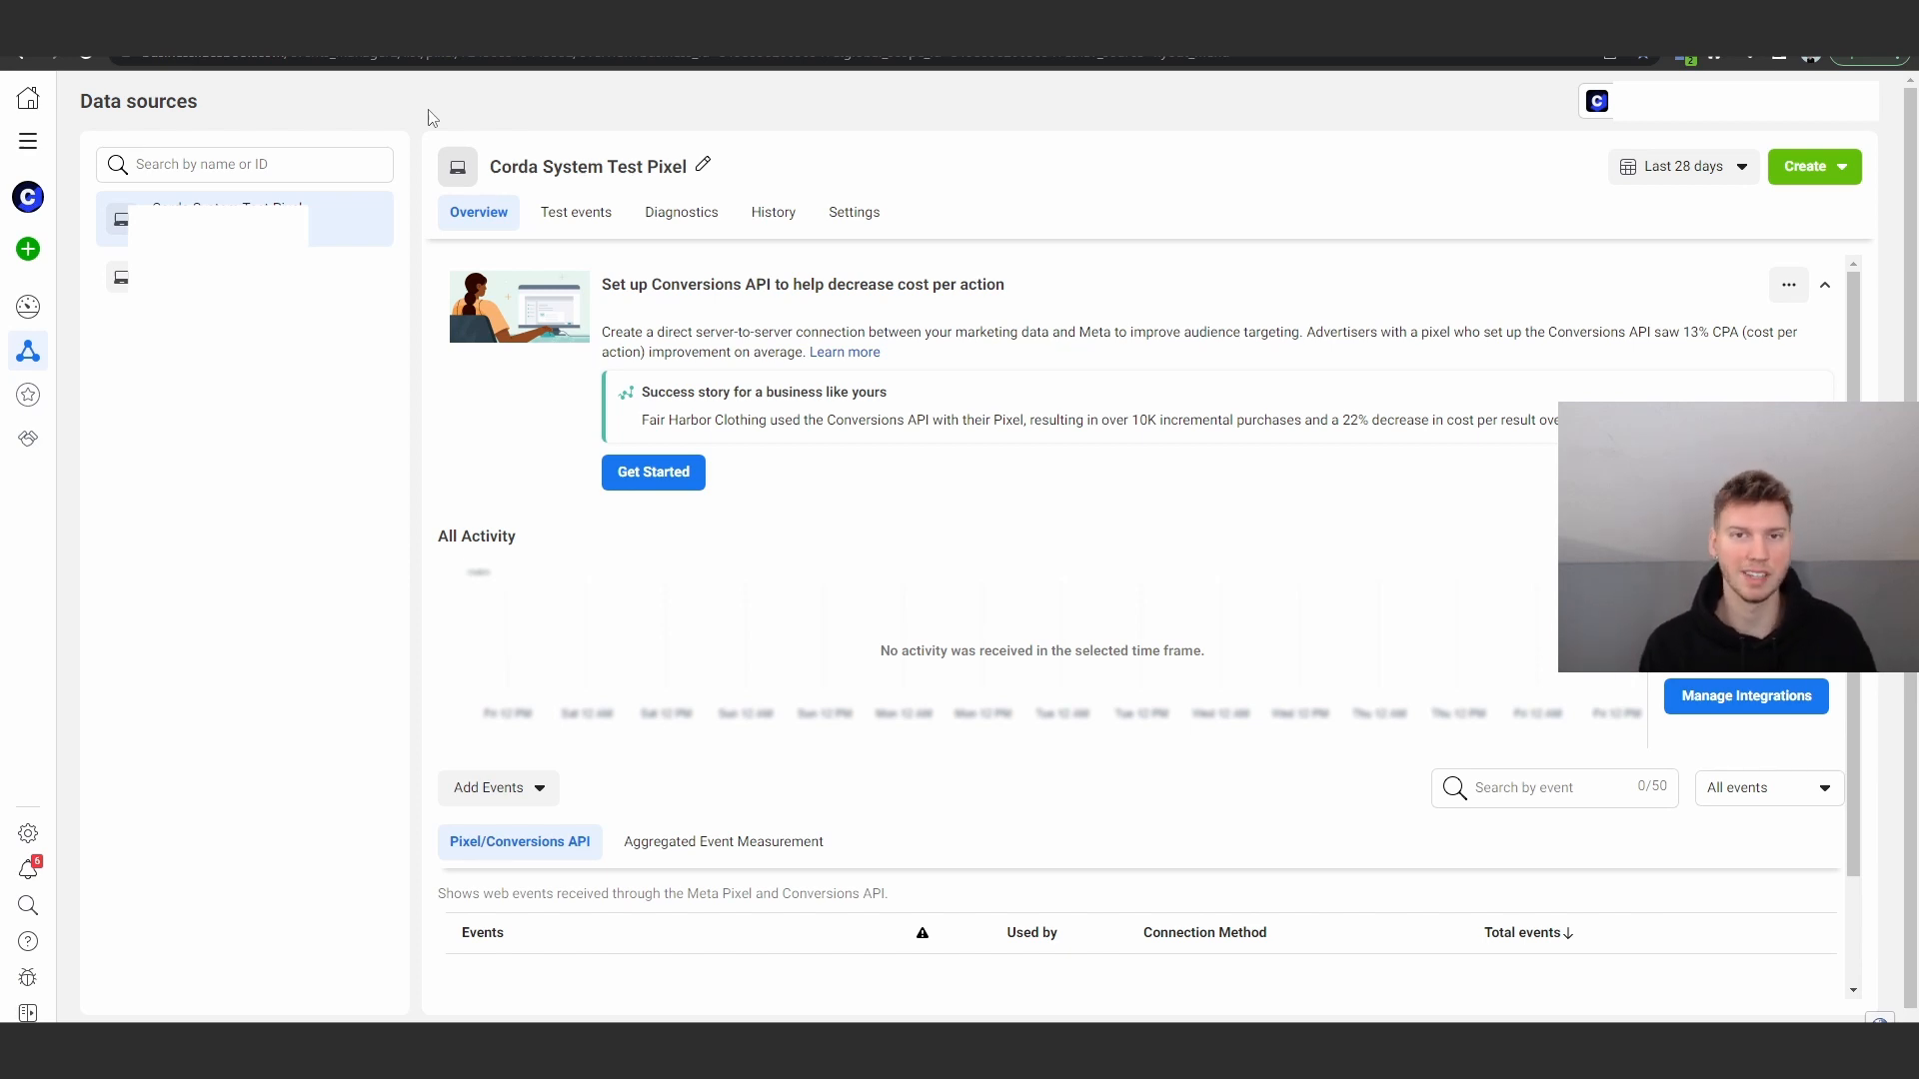
{"action": "mouse_move", "coordinate": [933, 129]}
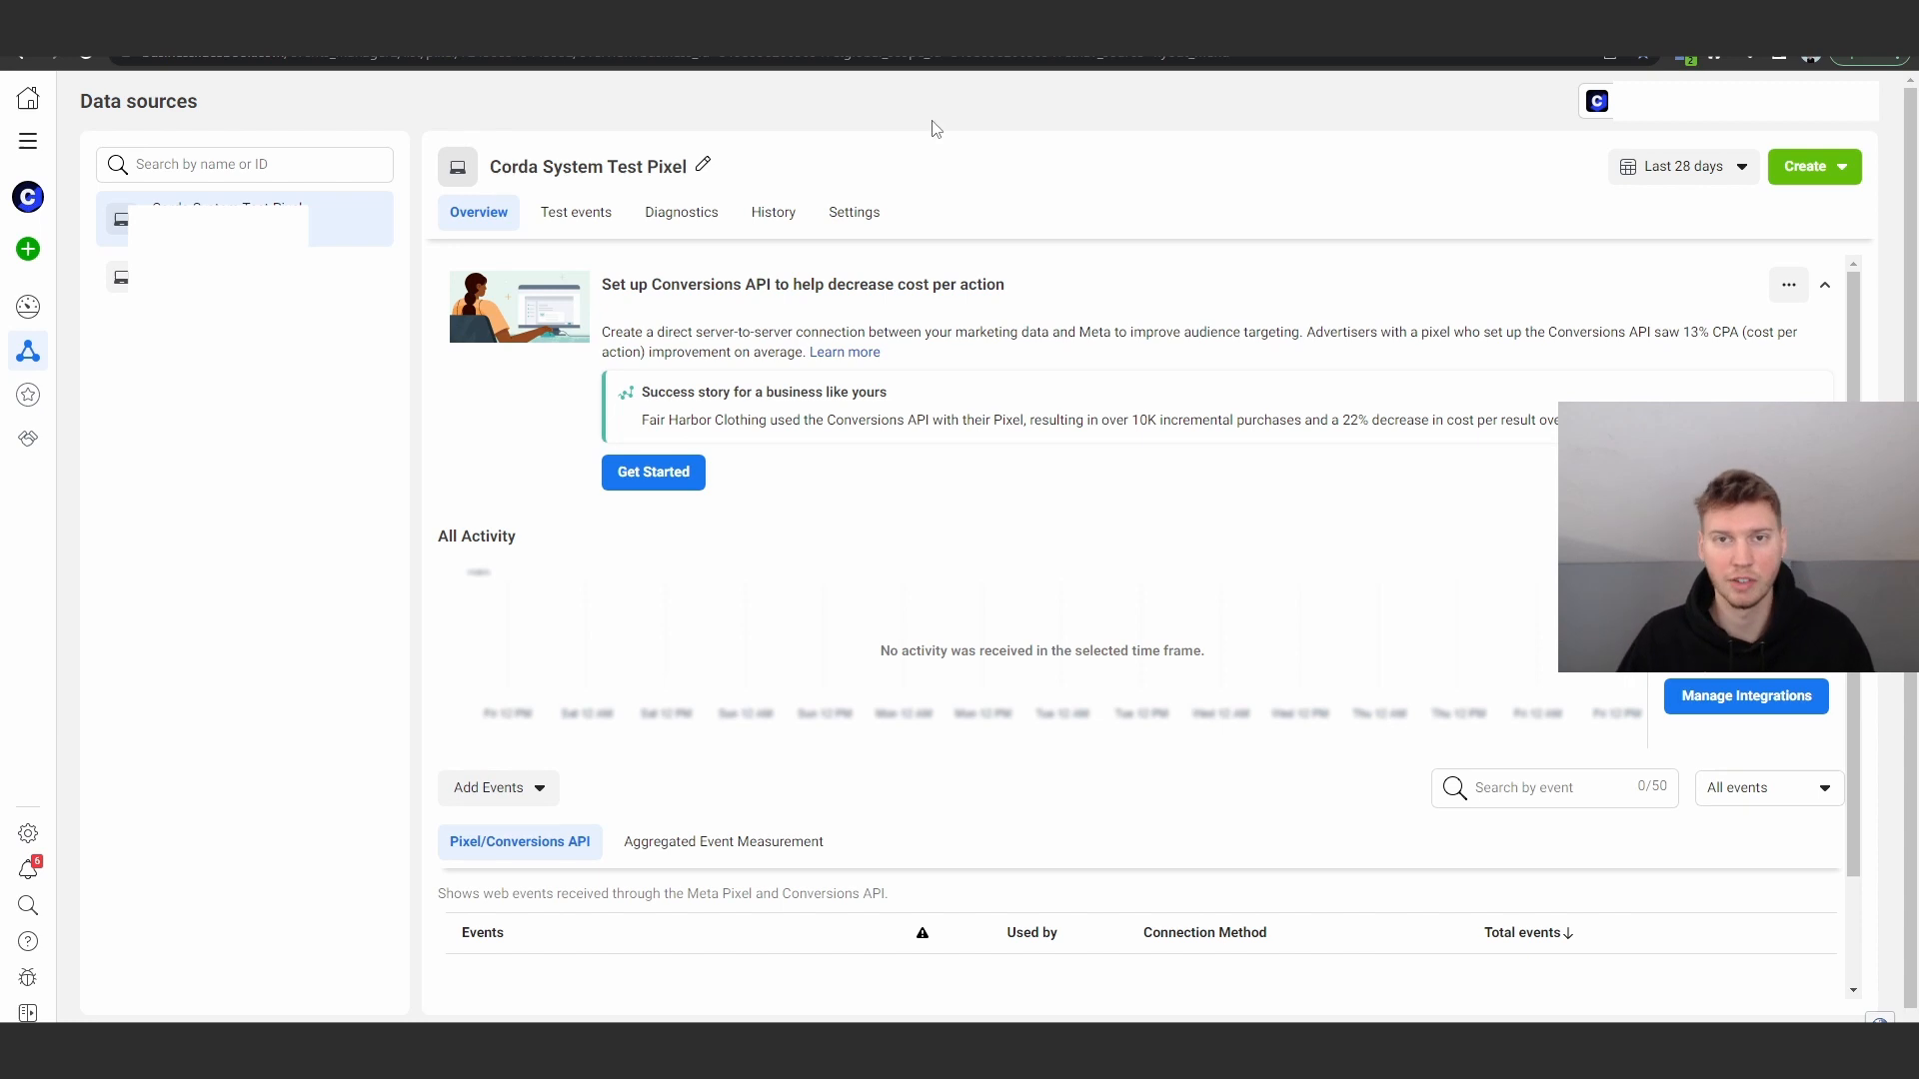
{"action": "mouse_move", "coordinate": [1035, 196]}
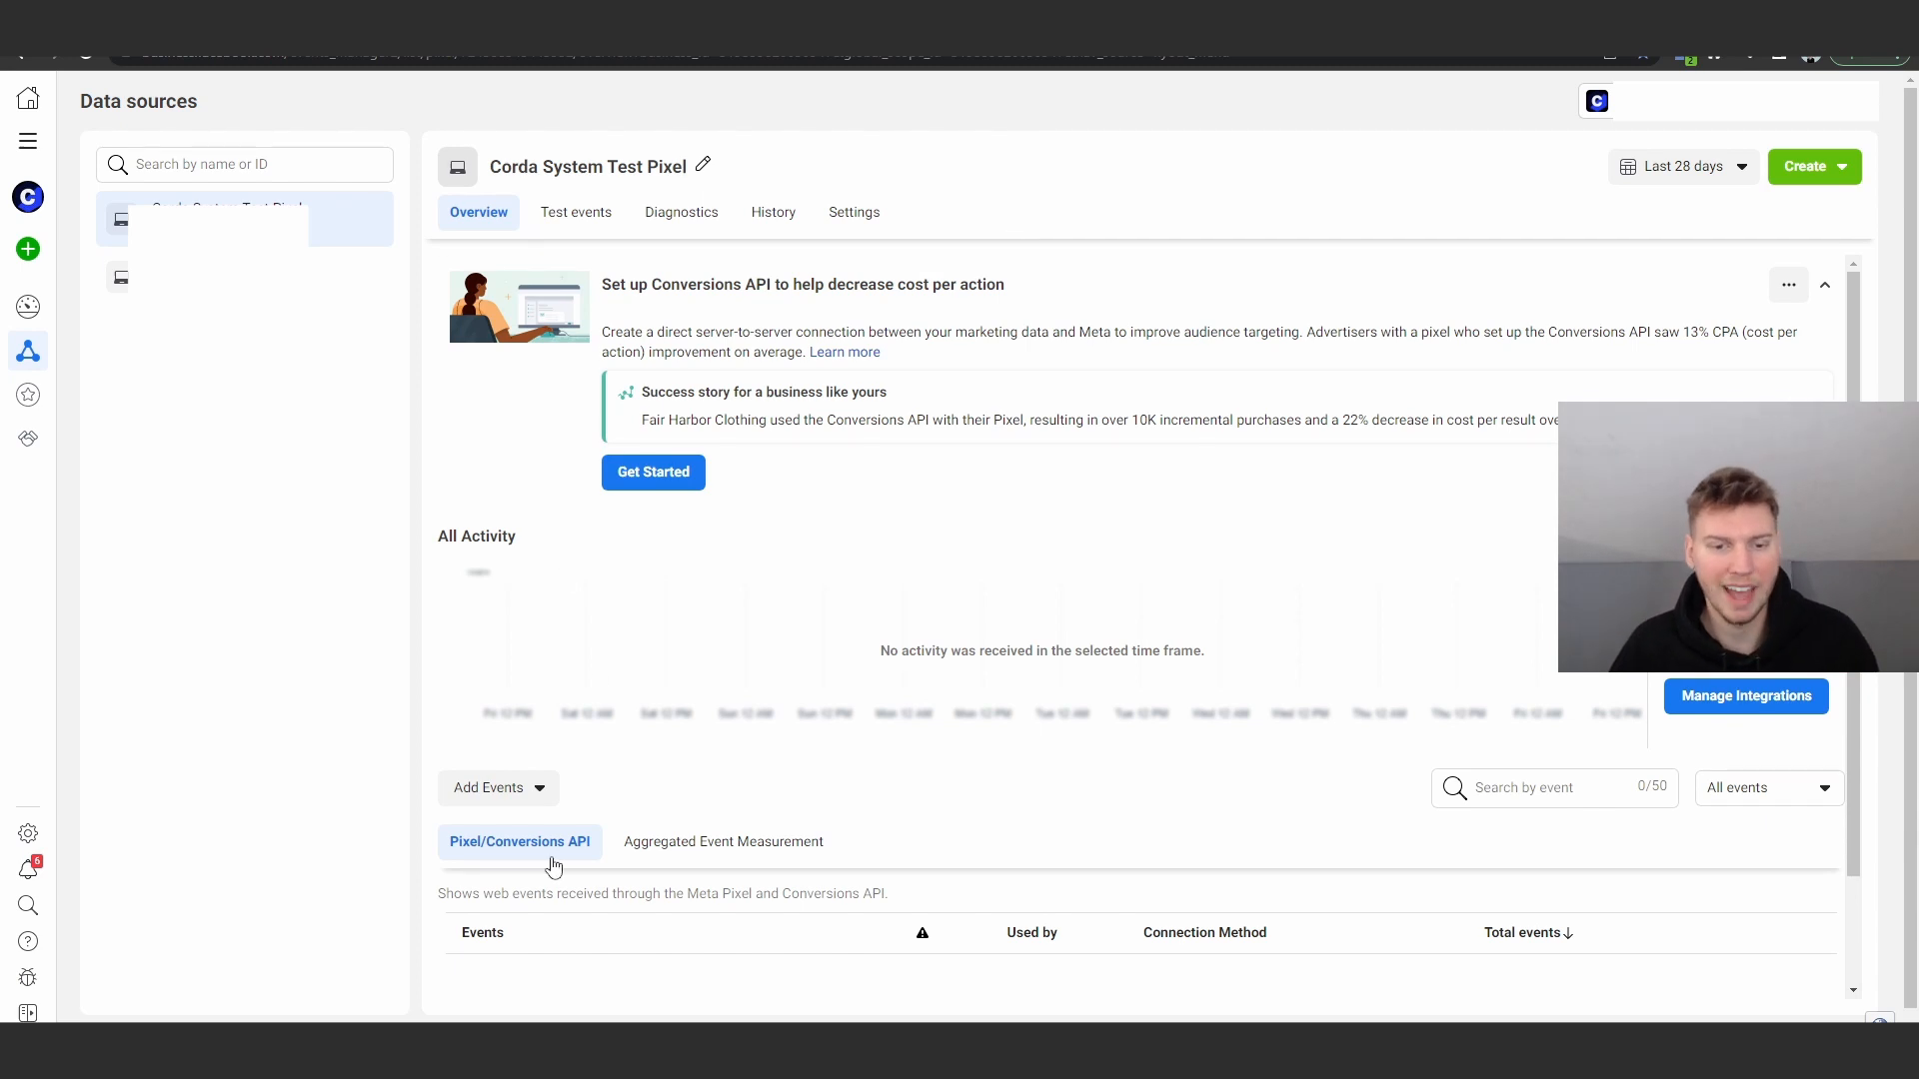
{"action": "mouse_move", "coordinate": [531, 790]}
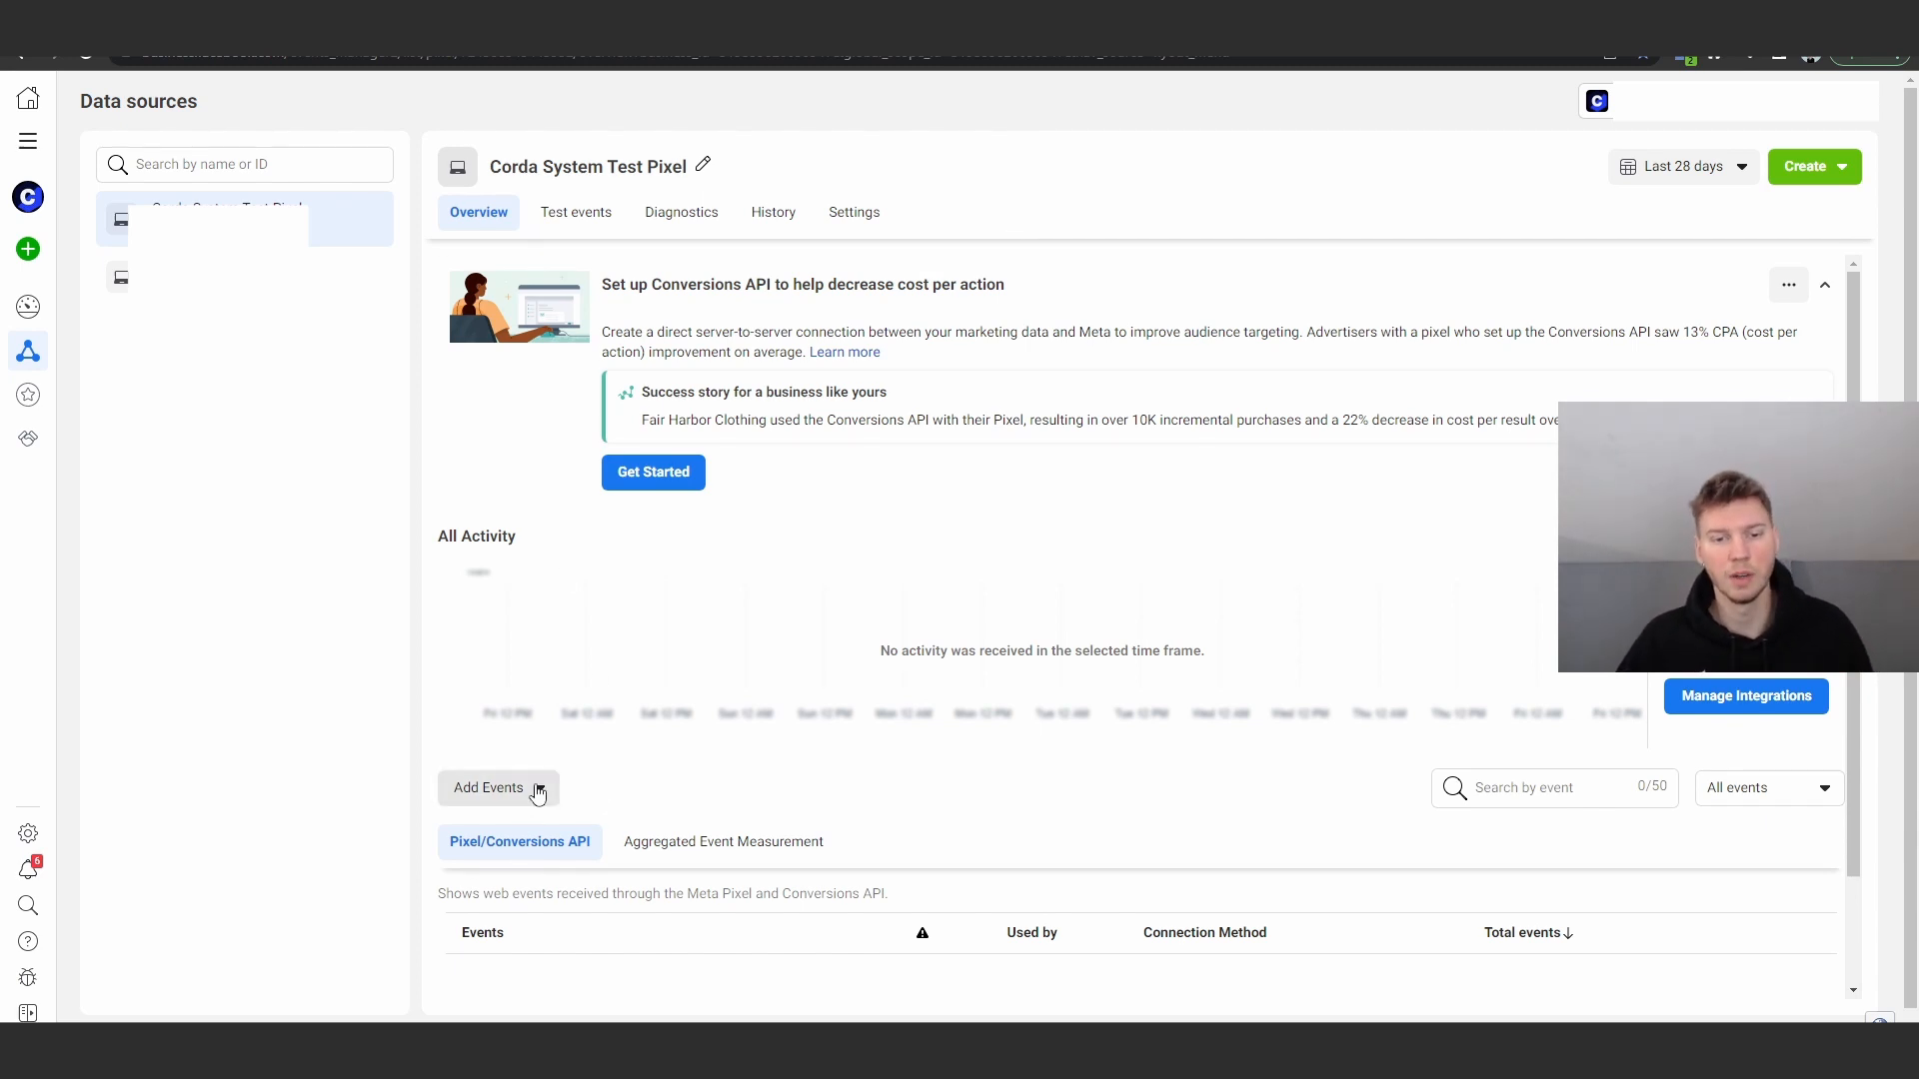
Choose manual code installation for a new website and copy the Meta Pixel base code.
{"action": "left_click", "coordinate": [489, 786]}
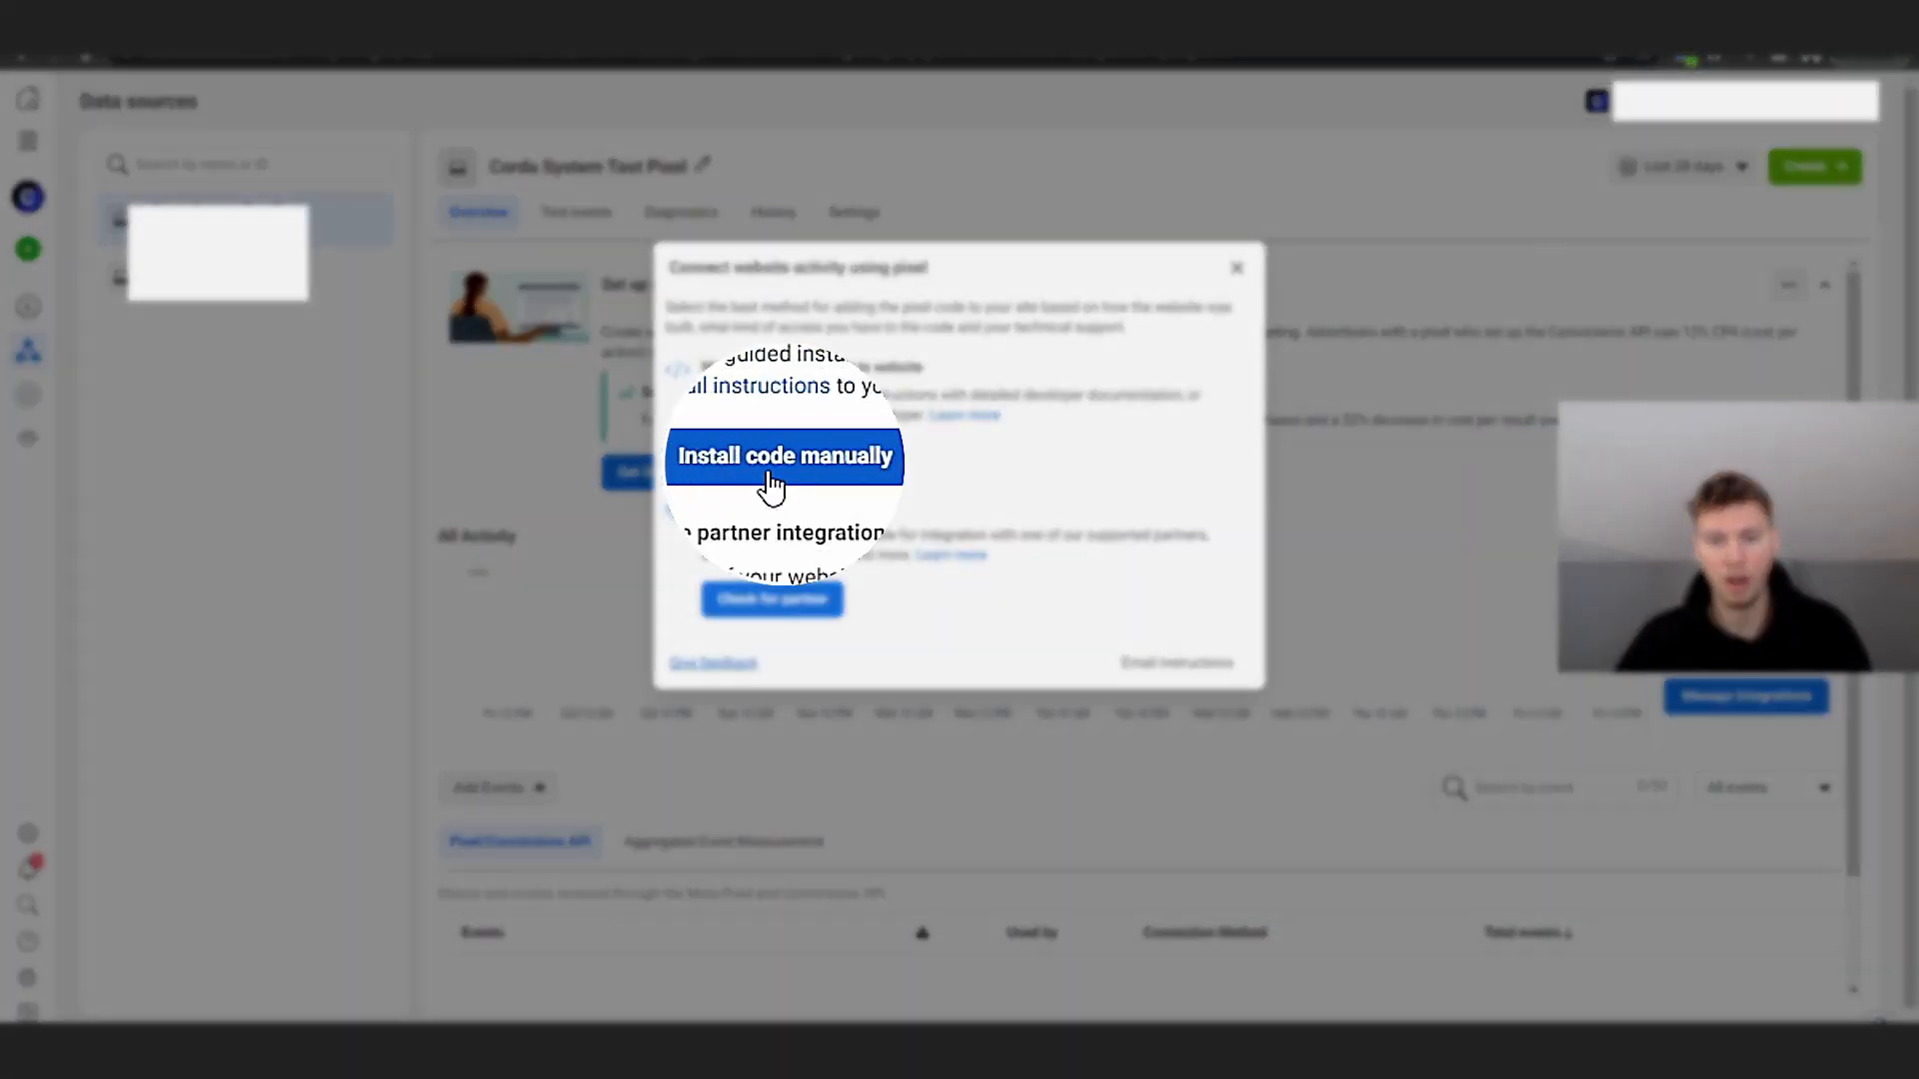
{"action": "left_click", "coordinate": [784, 456]}
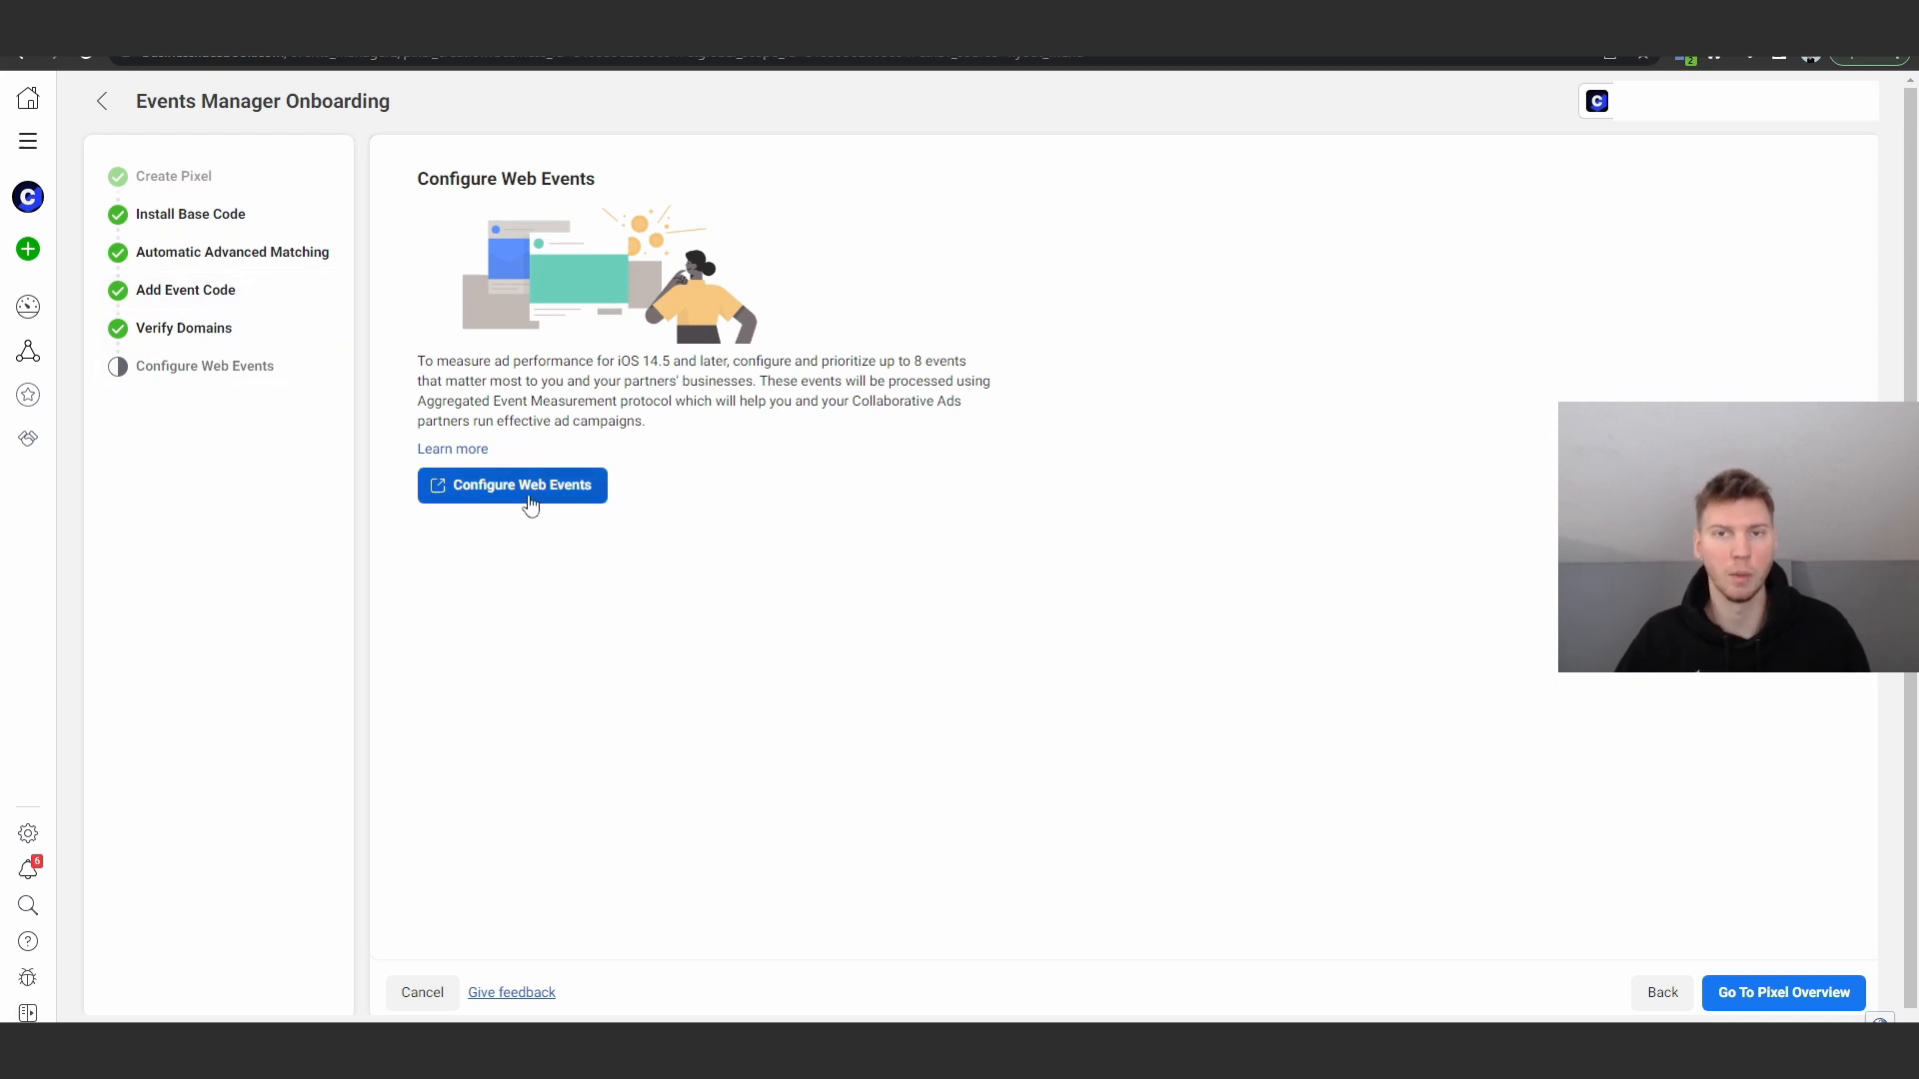
{"action": "mouse_move", "coordinate": [820, 567]}
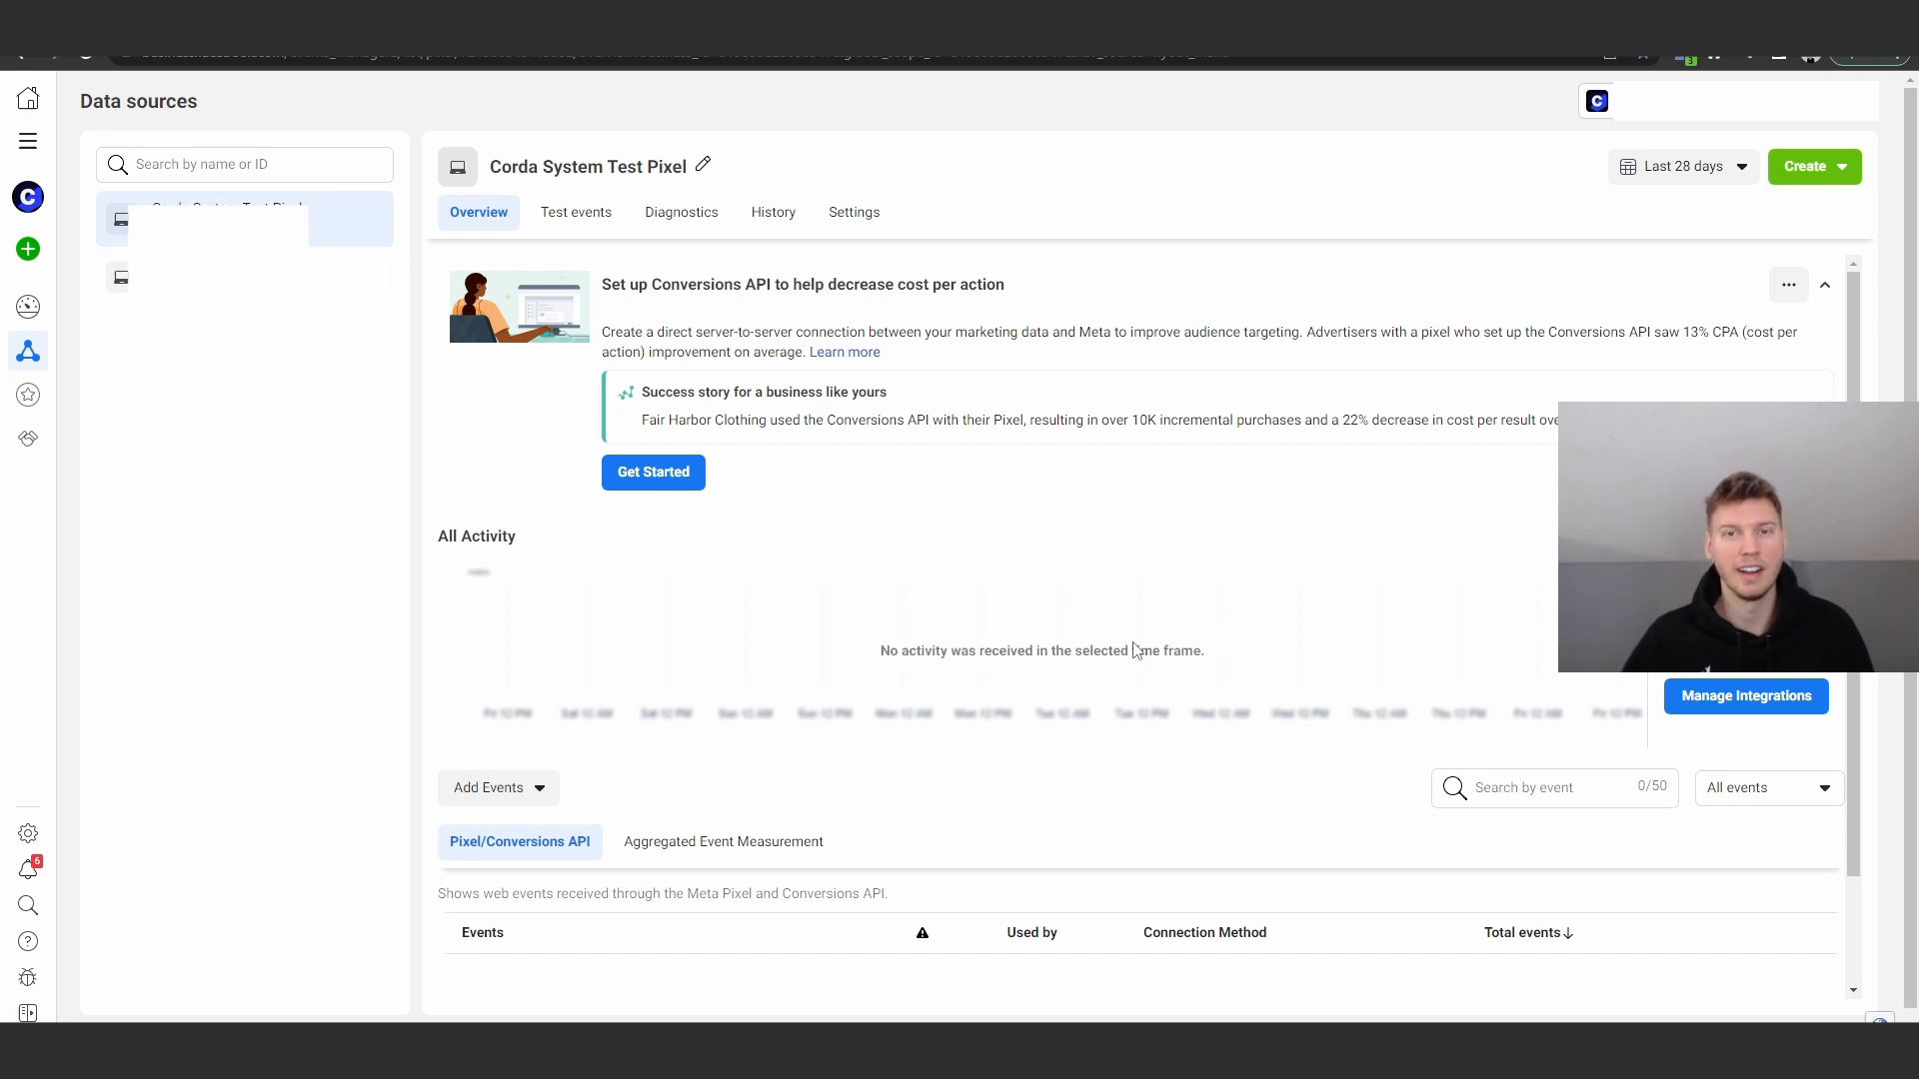
{"action": "mouse_move", "coordinate": [1114, 676]}
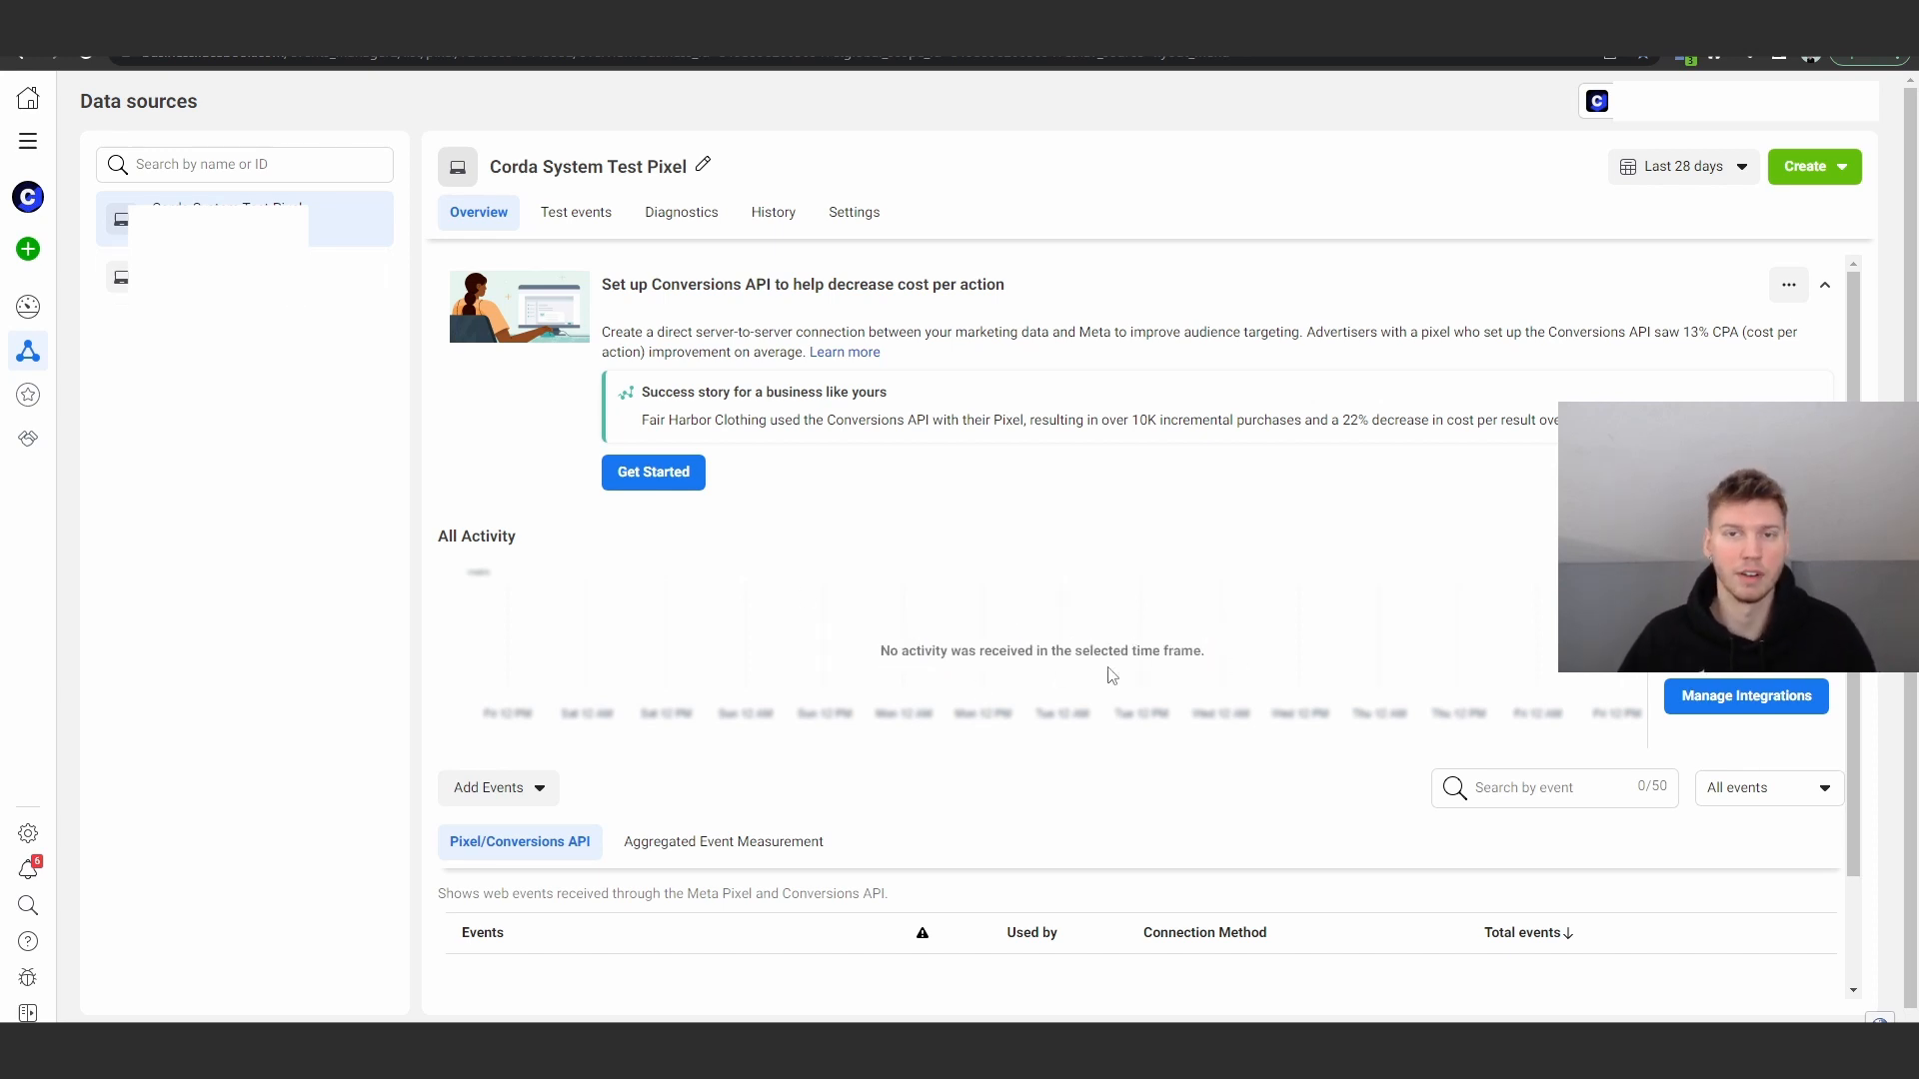
{"action": "mouse_move", "coordinate": [598, 667]}
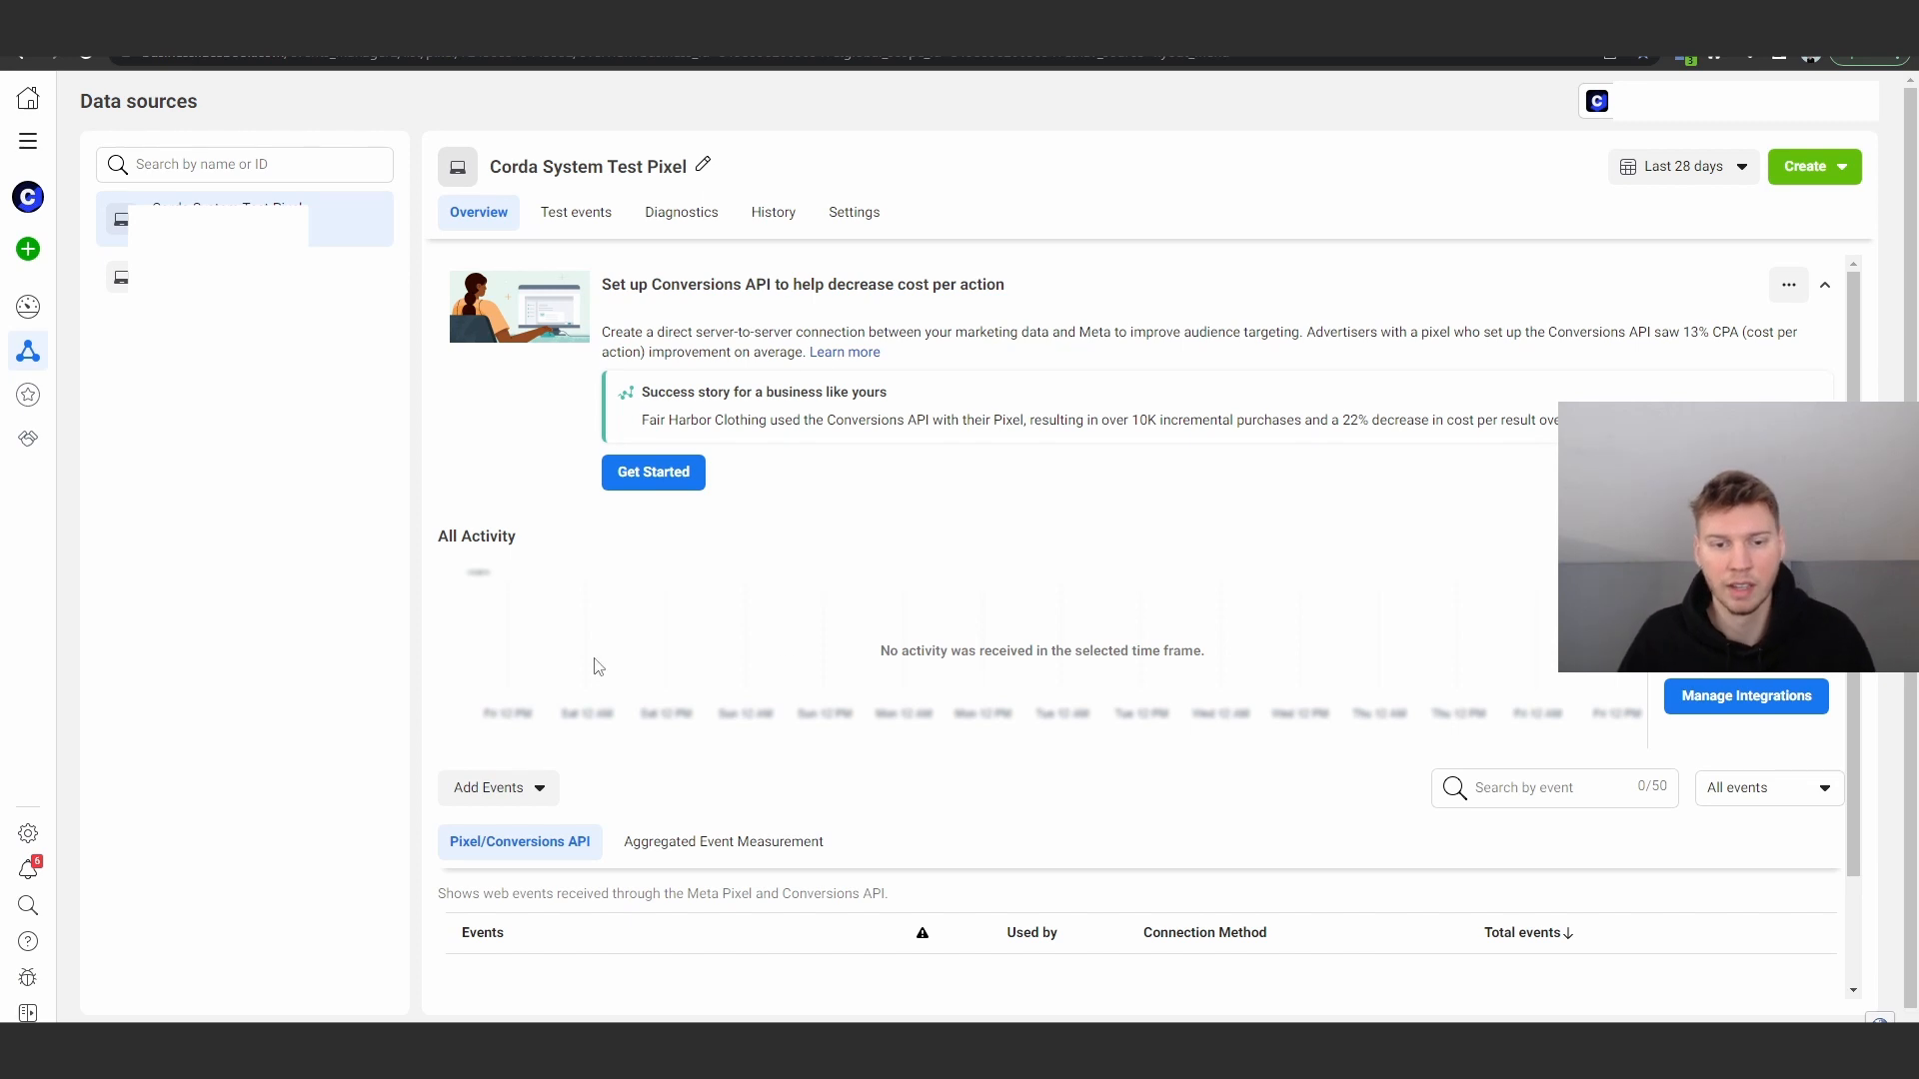
{"action": "left_click", "coordinate": [492, 787]}
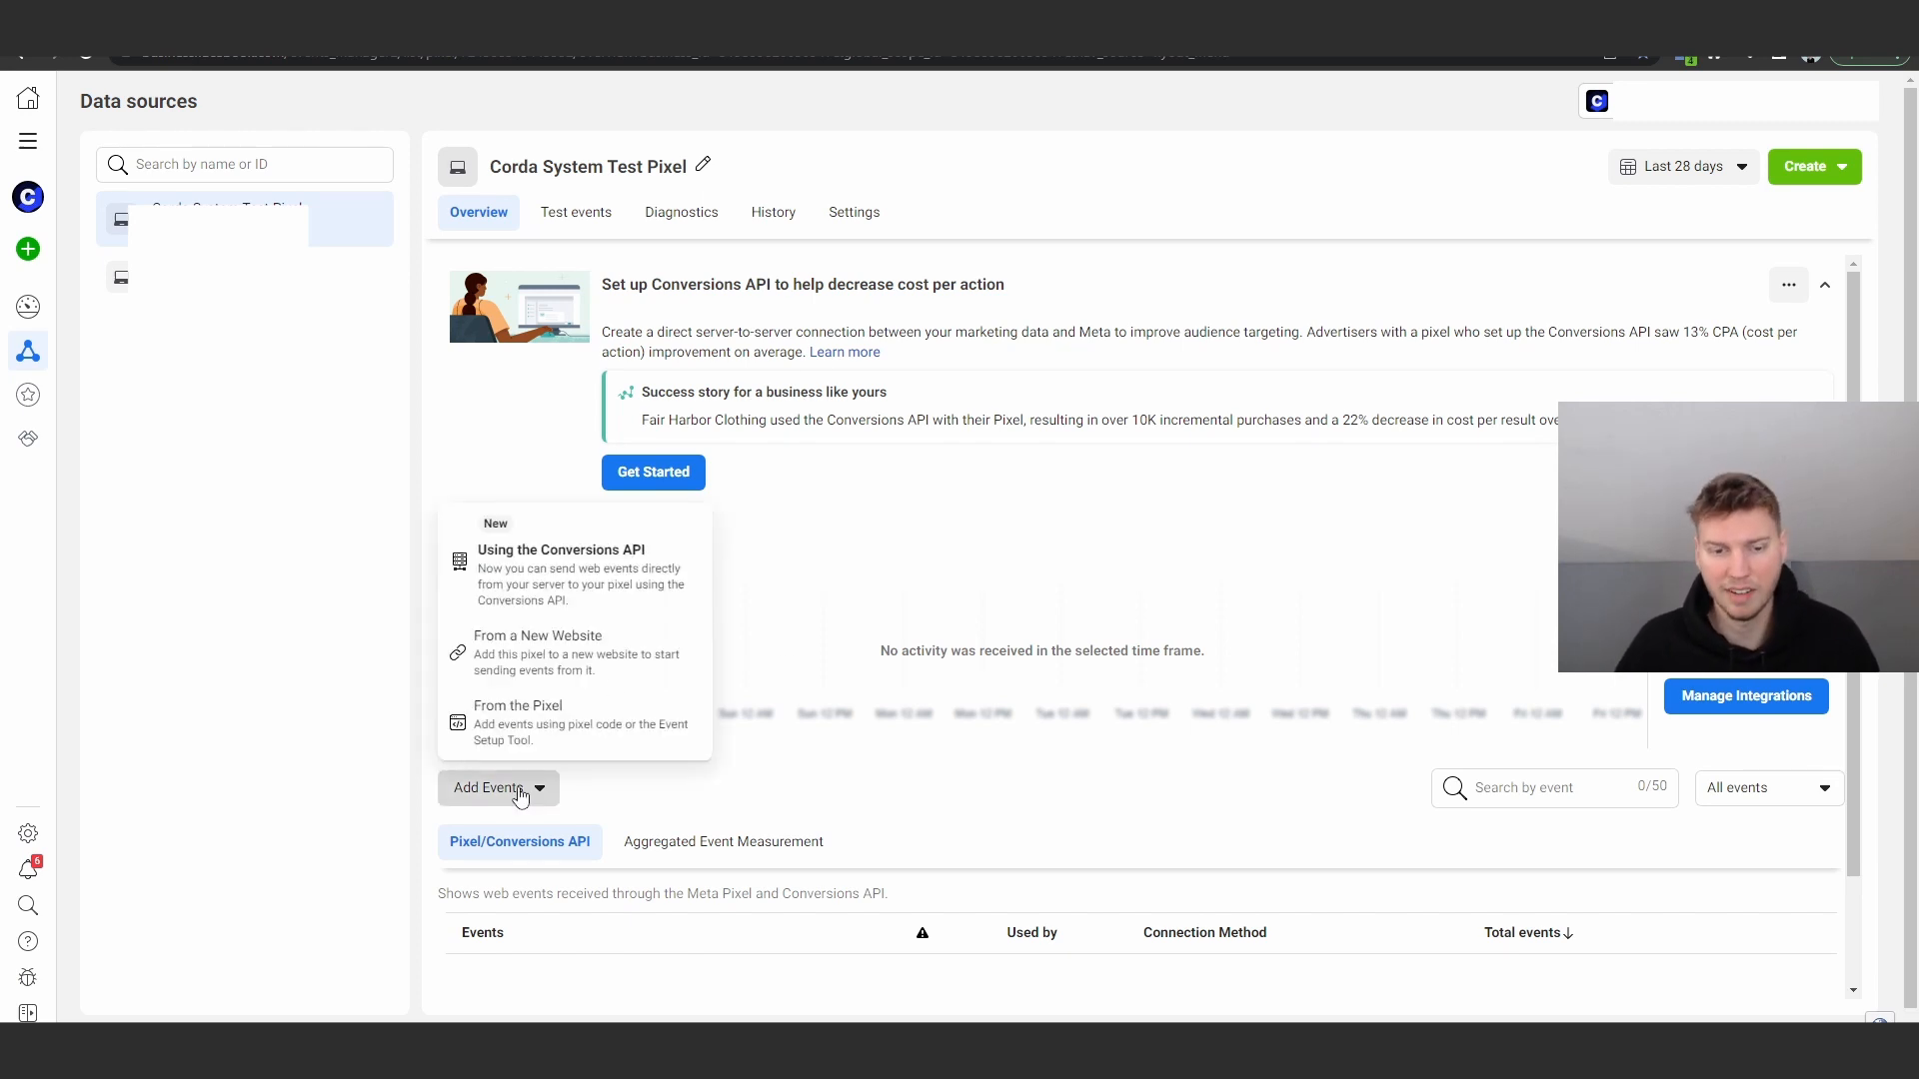
{"action": "left_click", "coordinate": [538, 636]}
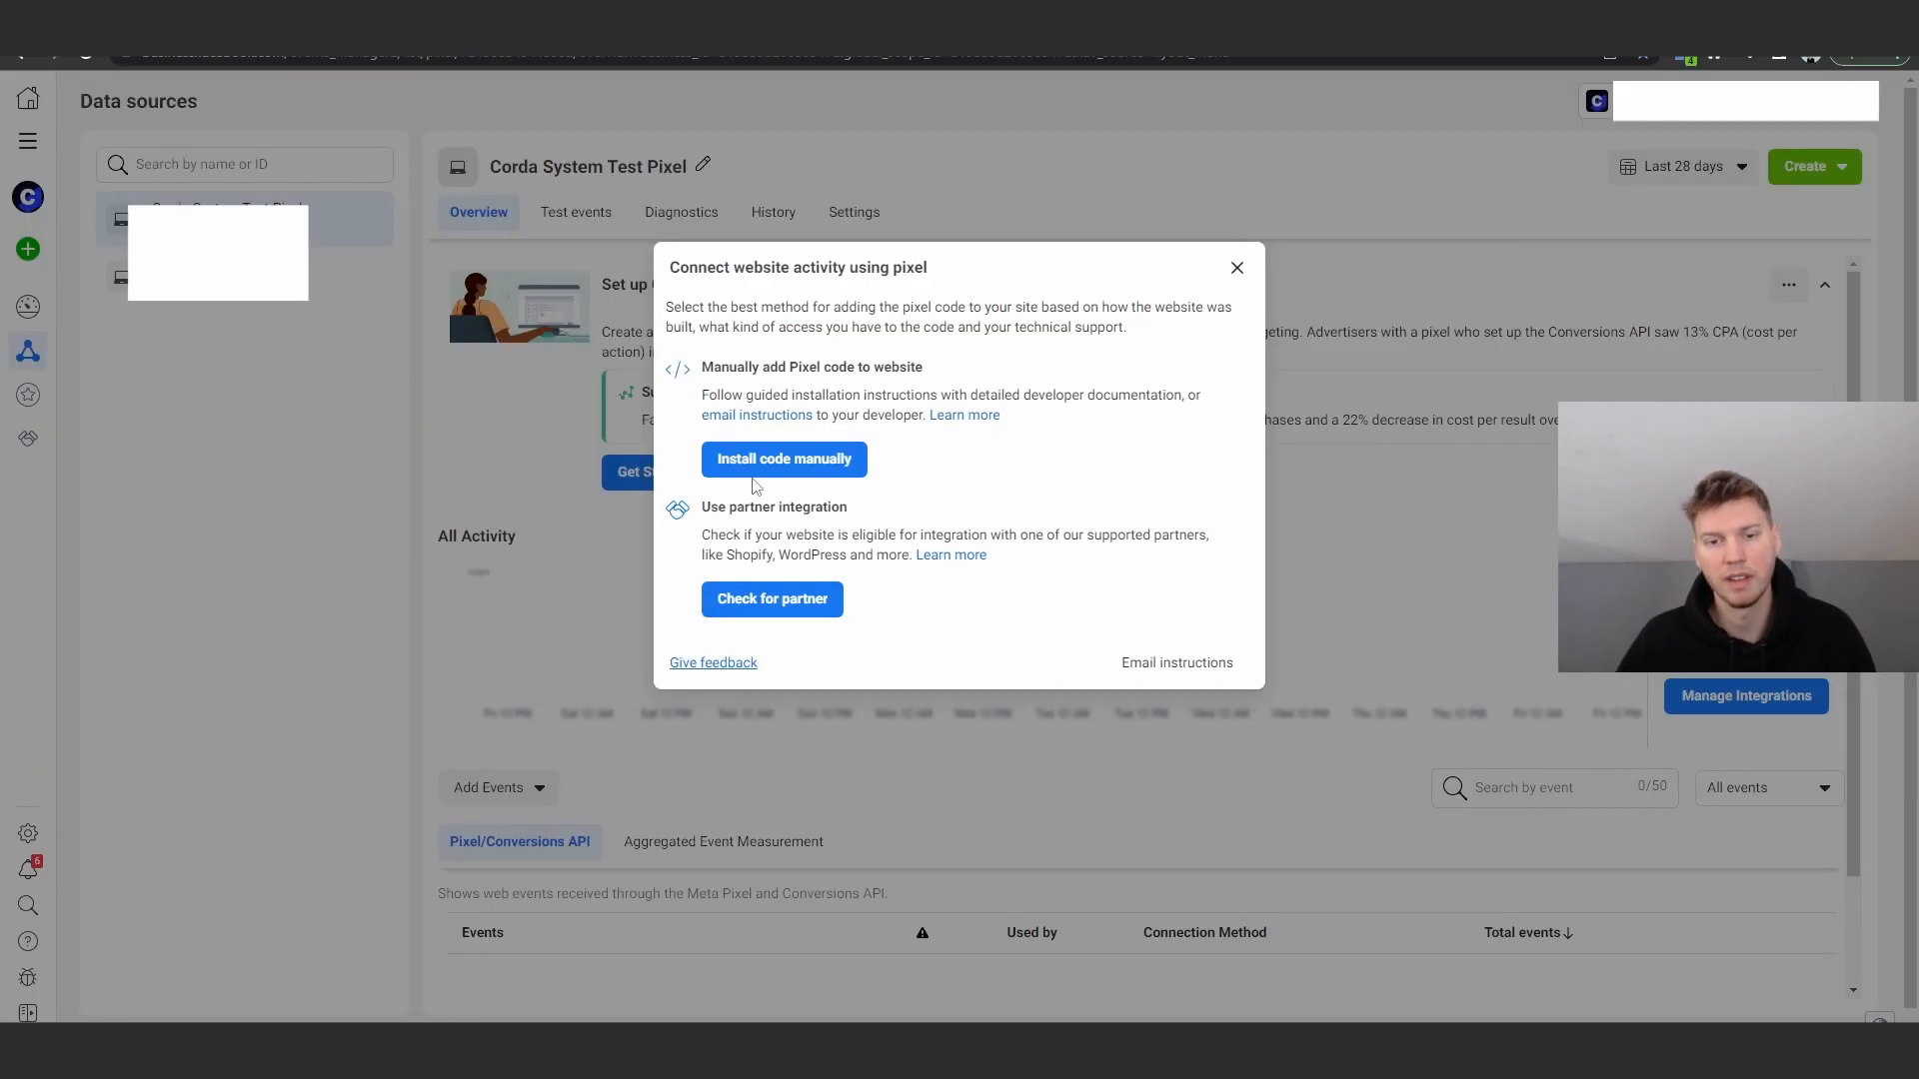
{"action": "left_click", "coordinate": [1236, 267]}
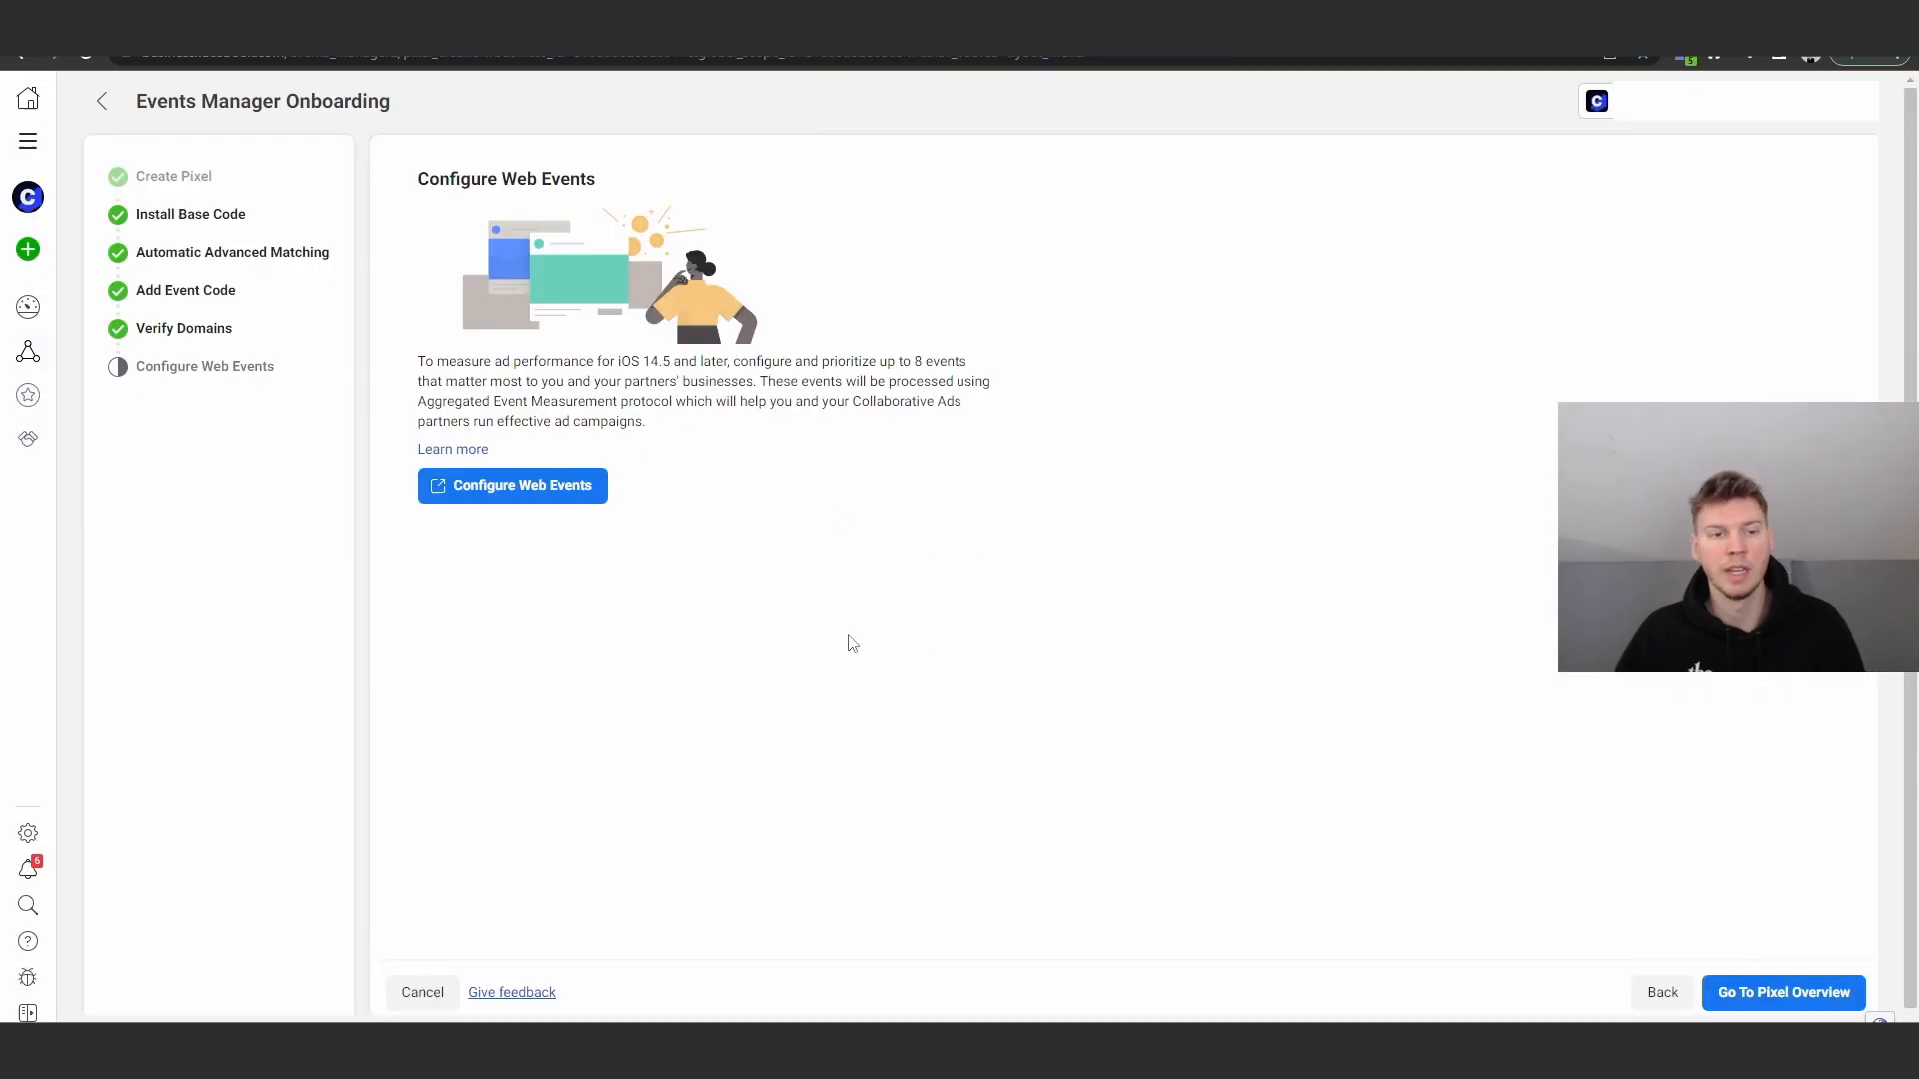
{"action": "left_click", "coordinate": [190, 213]}
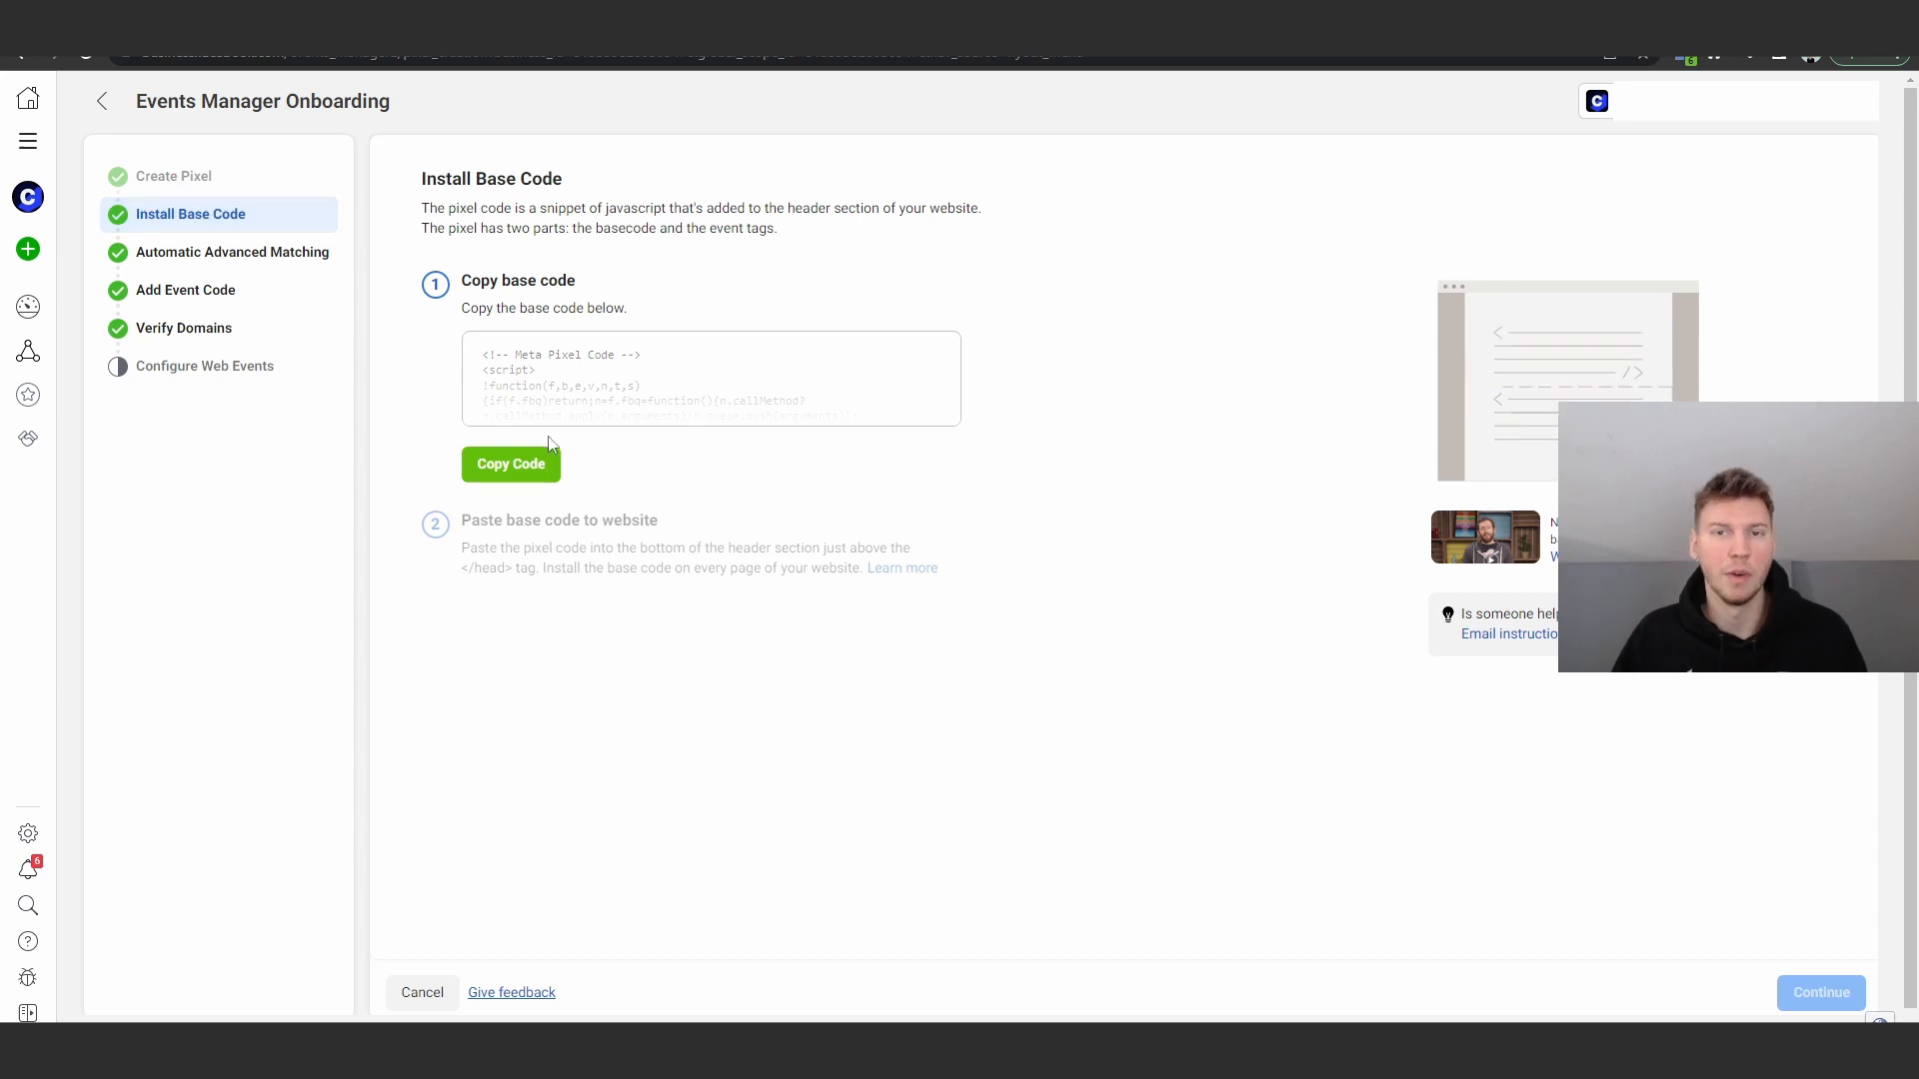
{"action": "left_click", "coordinate": [510, 464]}
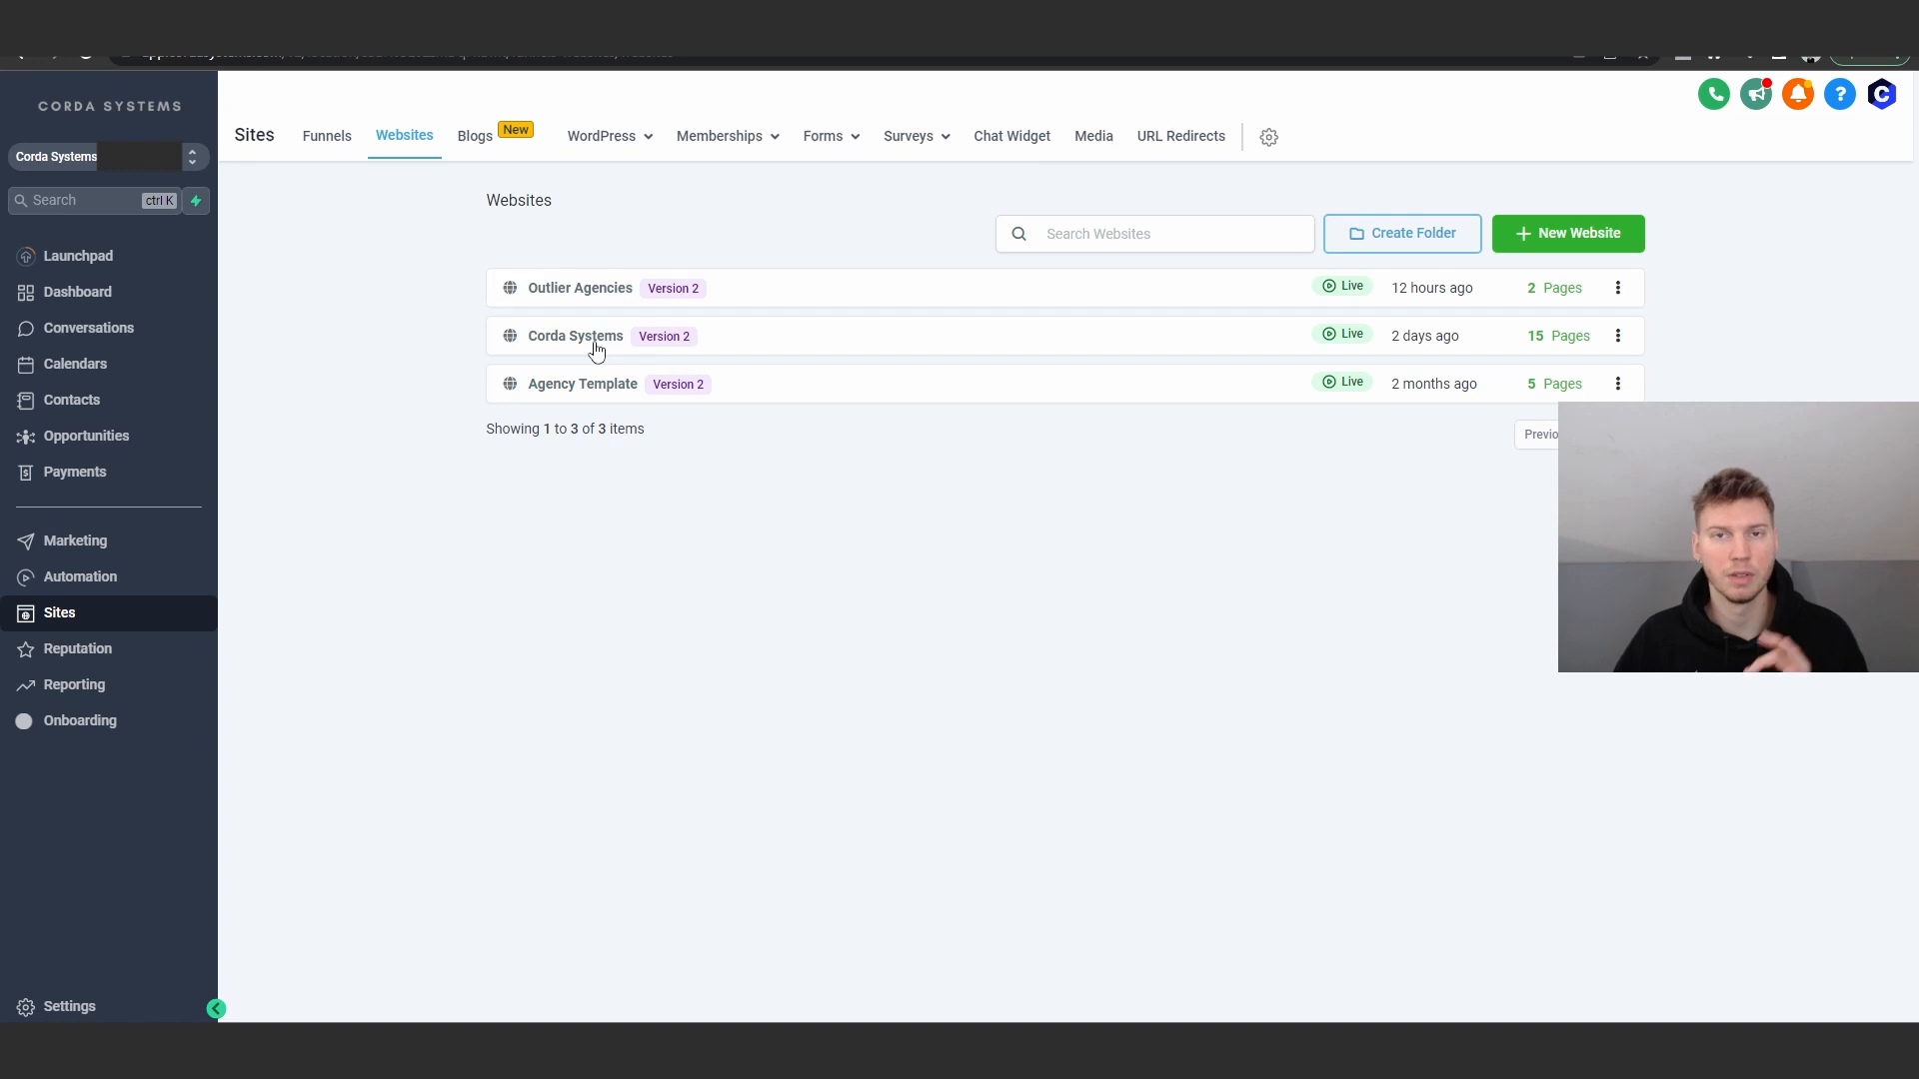
Paste the pixel base code into the Corda Systems Home Page header tracking code and save.
{"action": "left_click", "coordinate": [574, 336]}
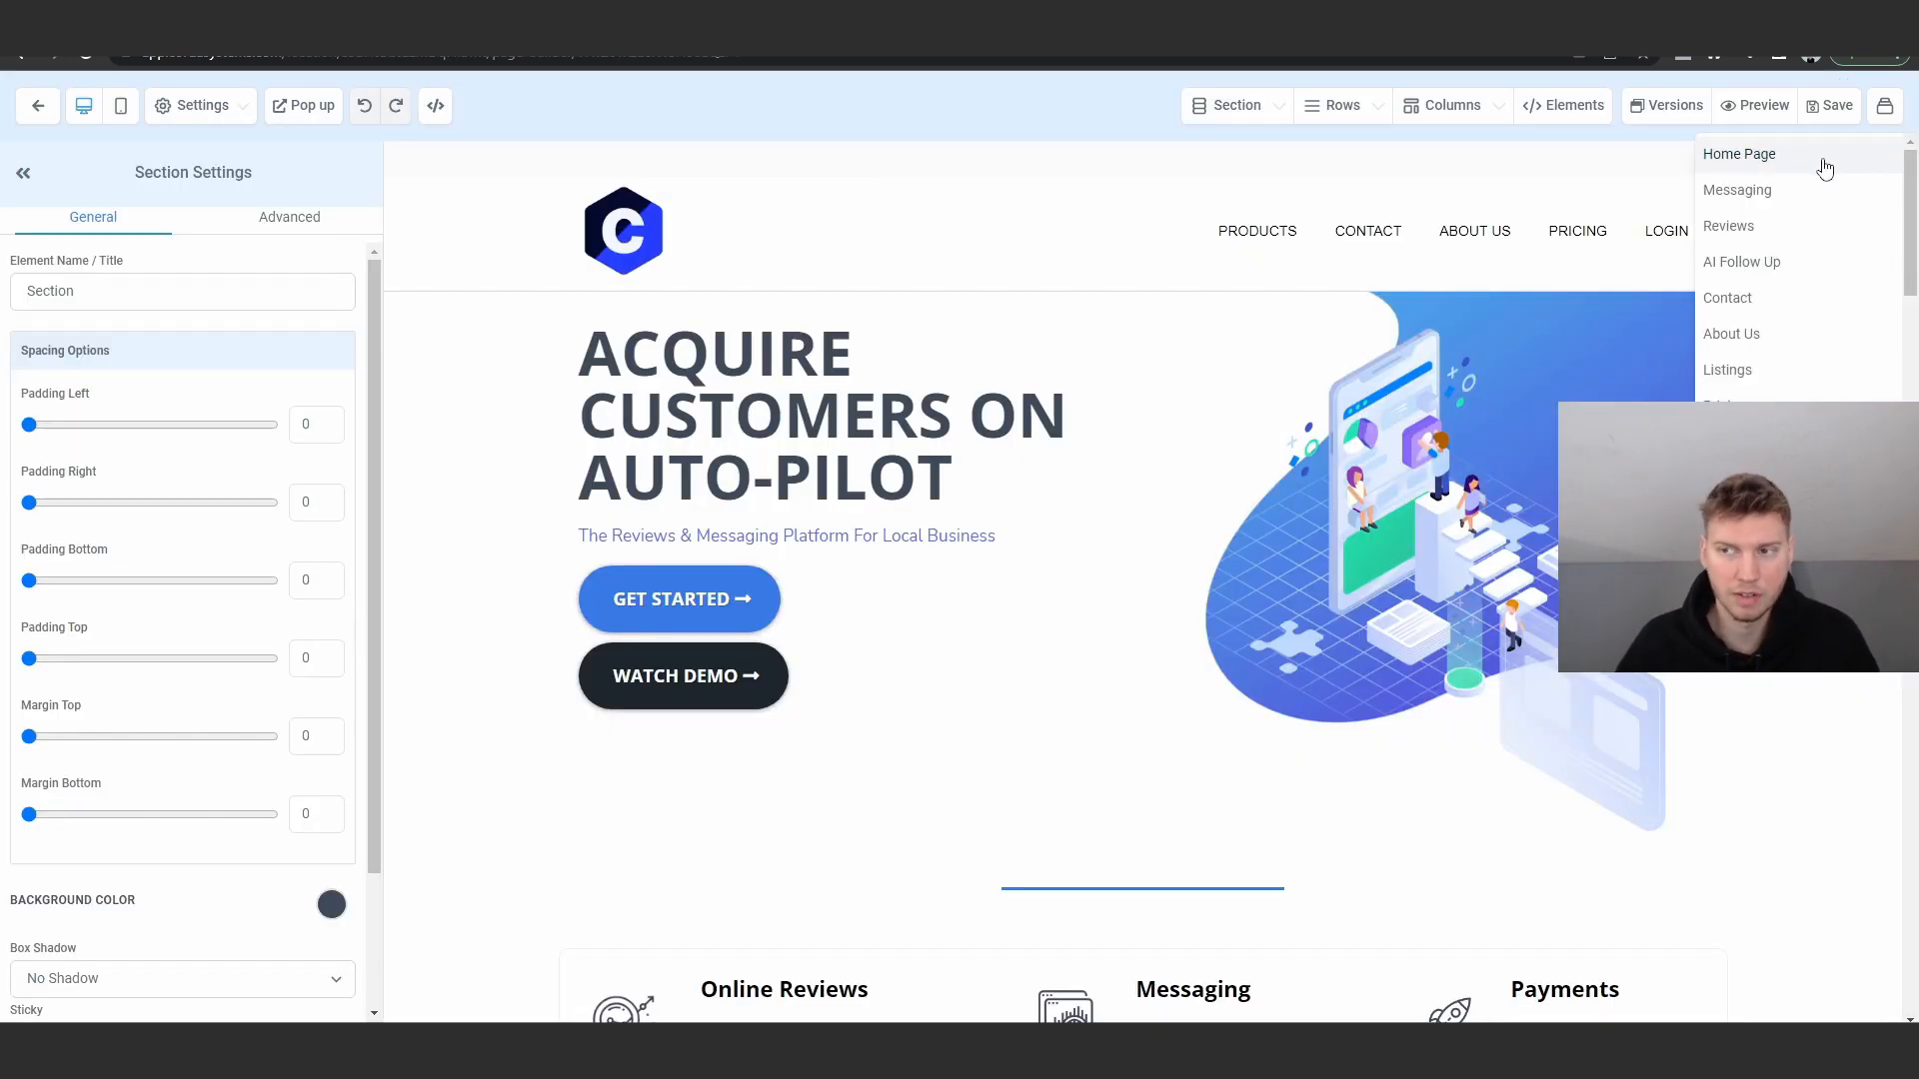
{"action": "left_click", "coordinate": [939, 127]}
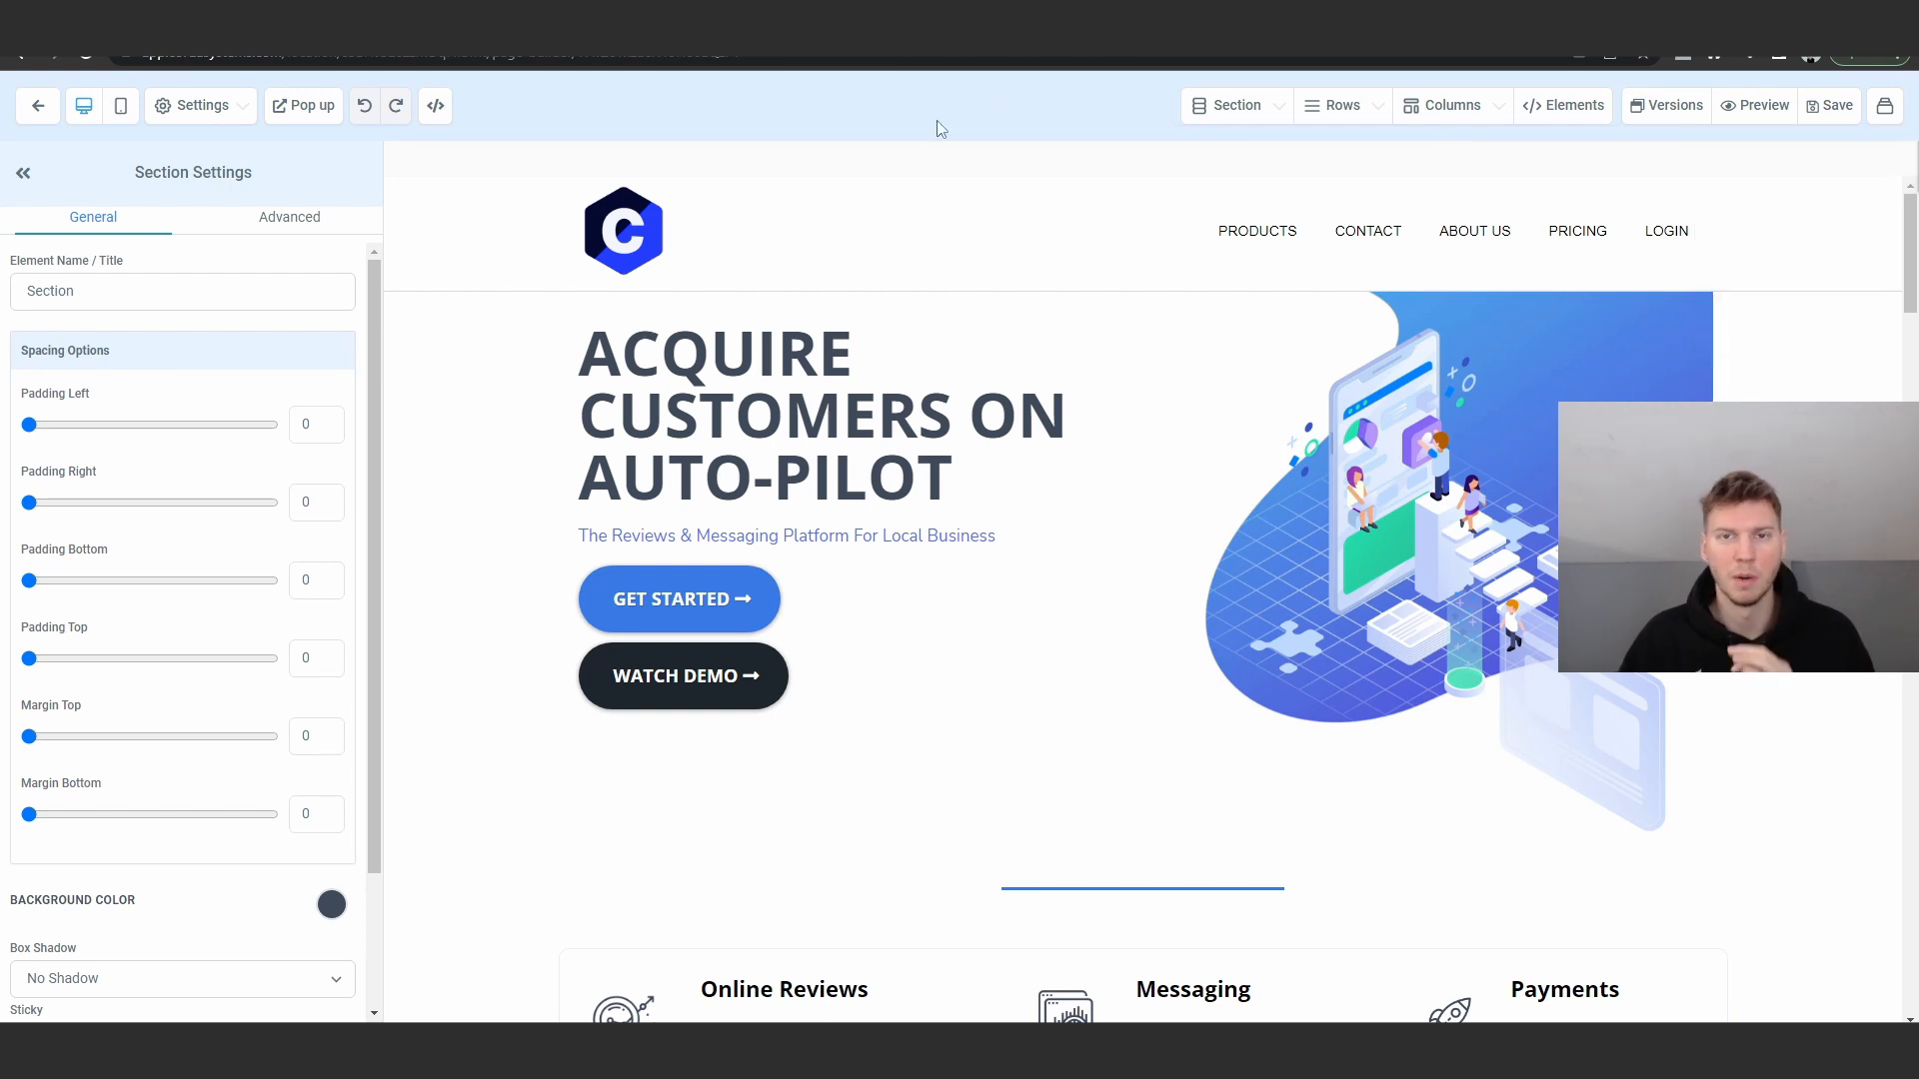
{"action": "left_click", "coordinate": [198, 105]}
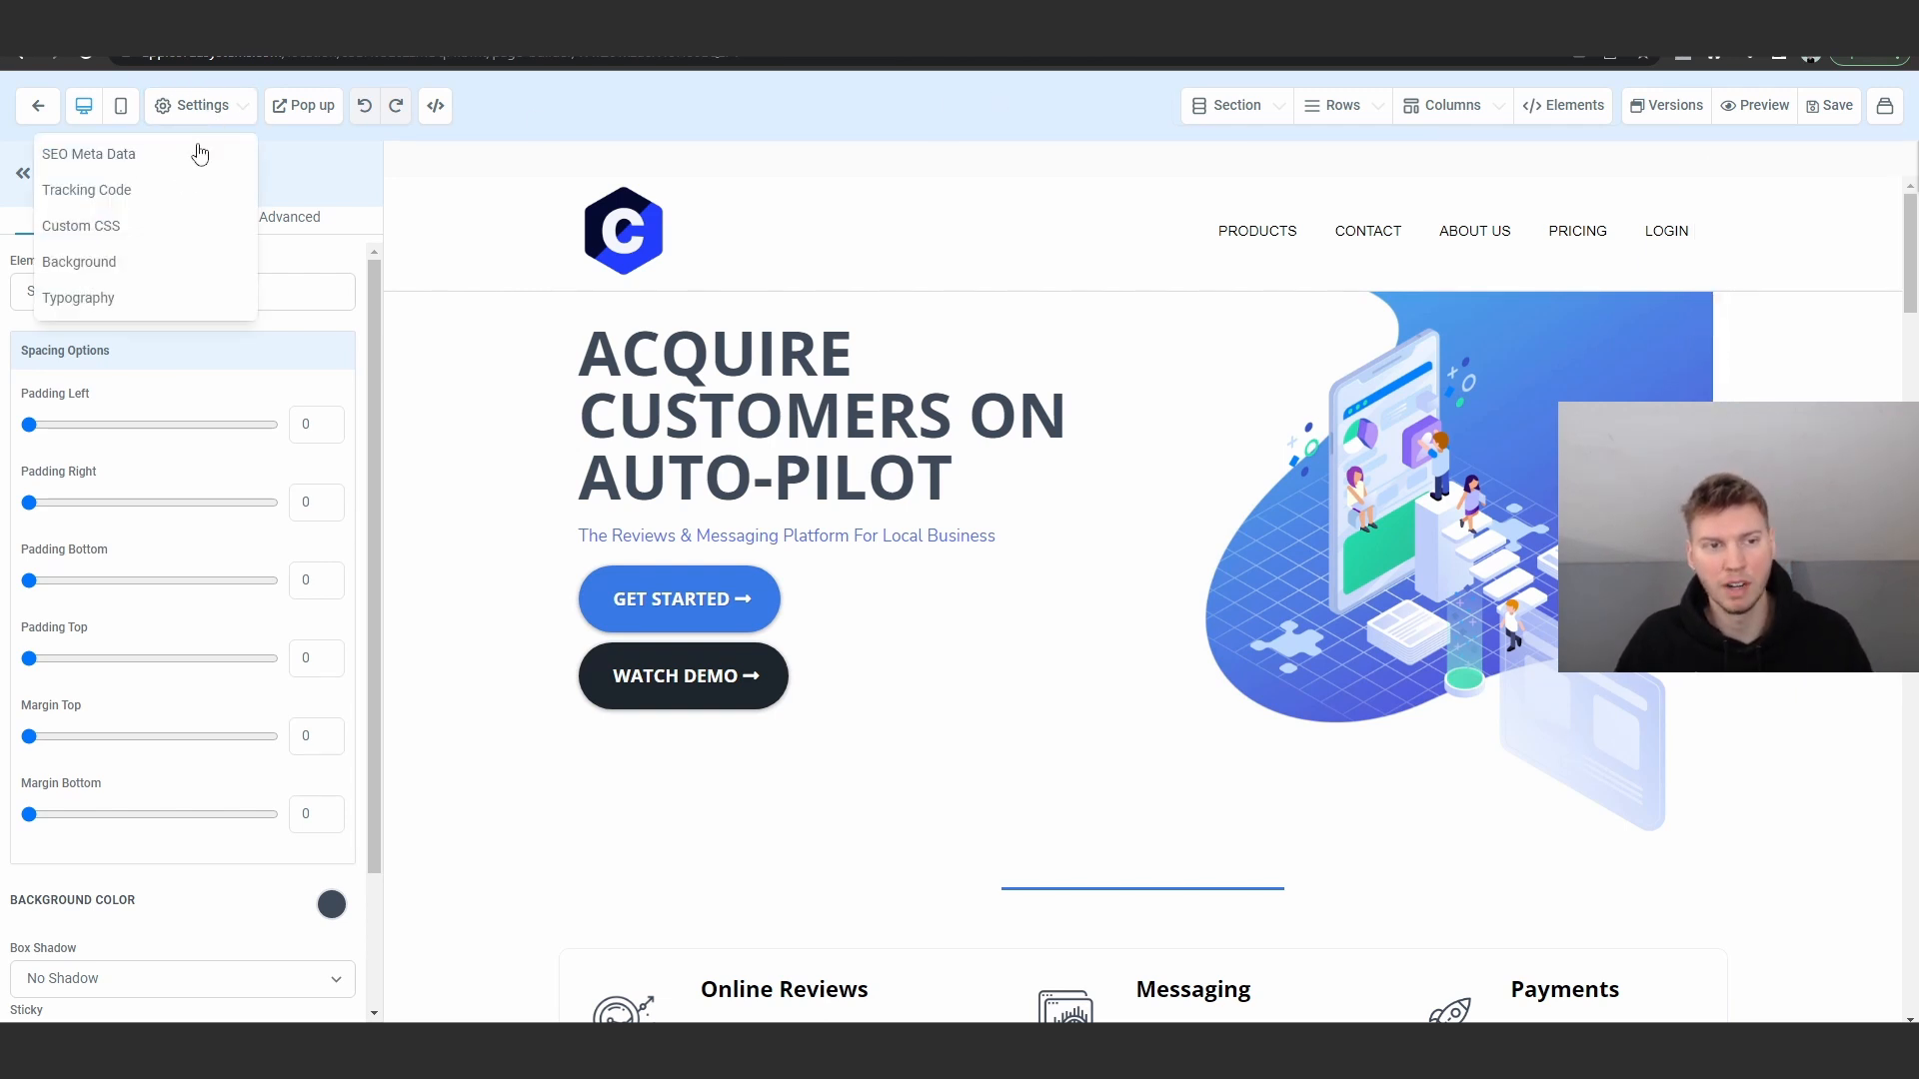
{"action": "left_click", "coordinate": [86, 190]}
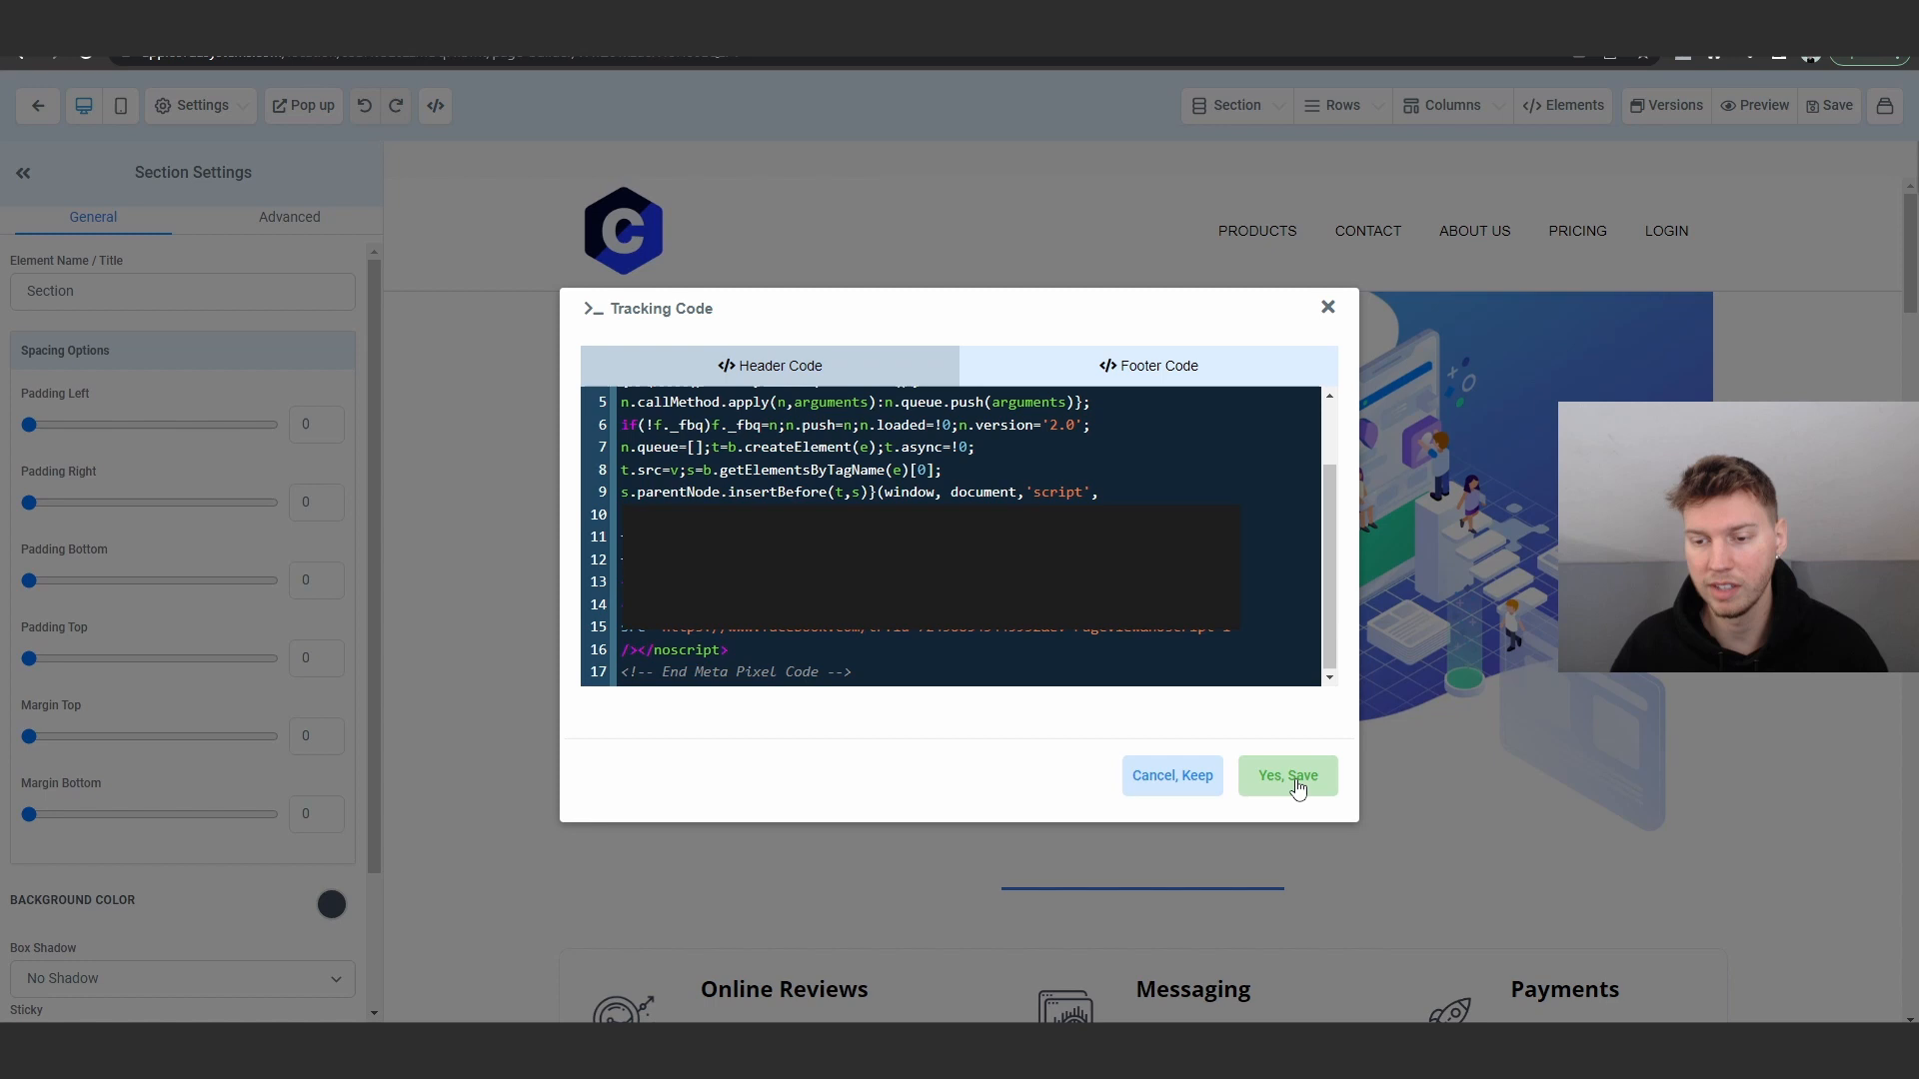
{"action": "left_click", "coordinate": [1286, 775]}
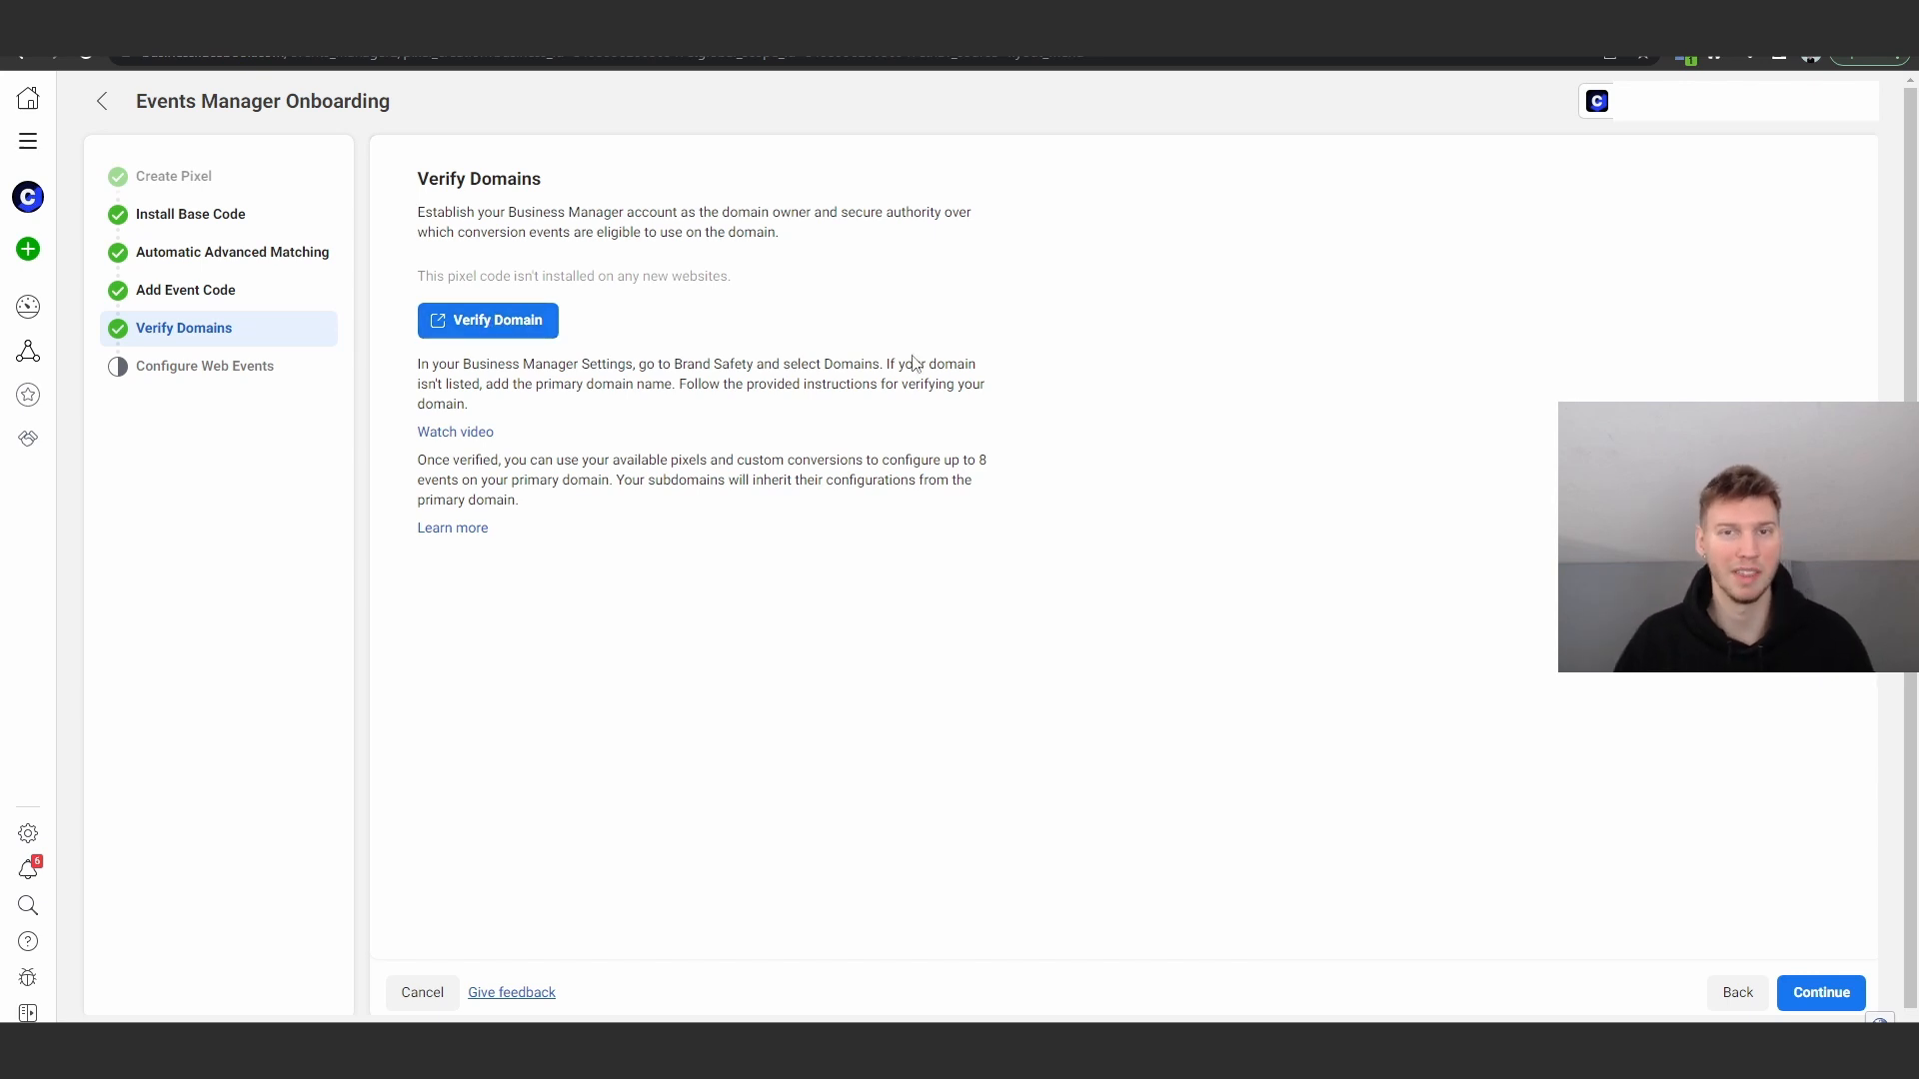
{"action": "mouse_move", "coordinate": [752, 548]}
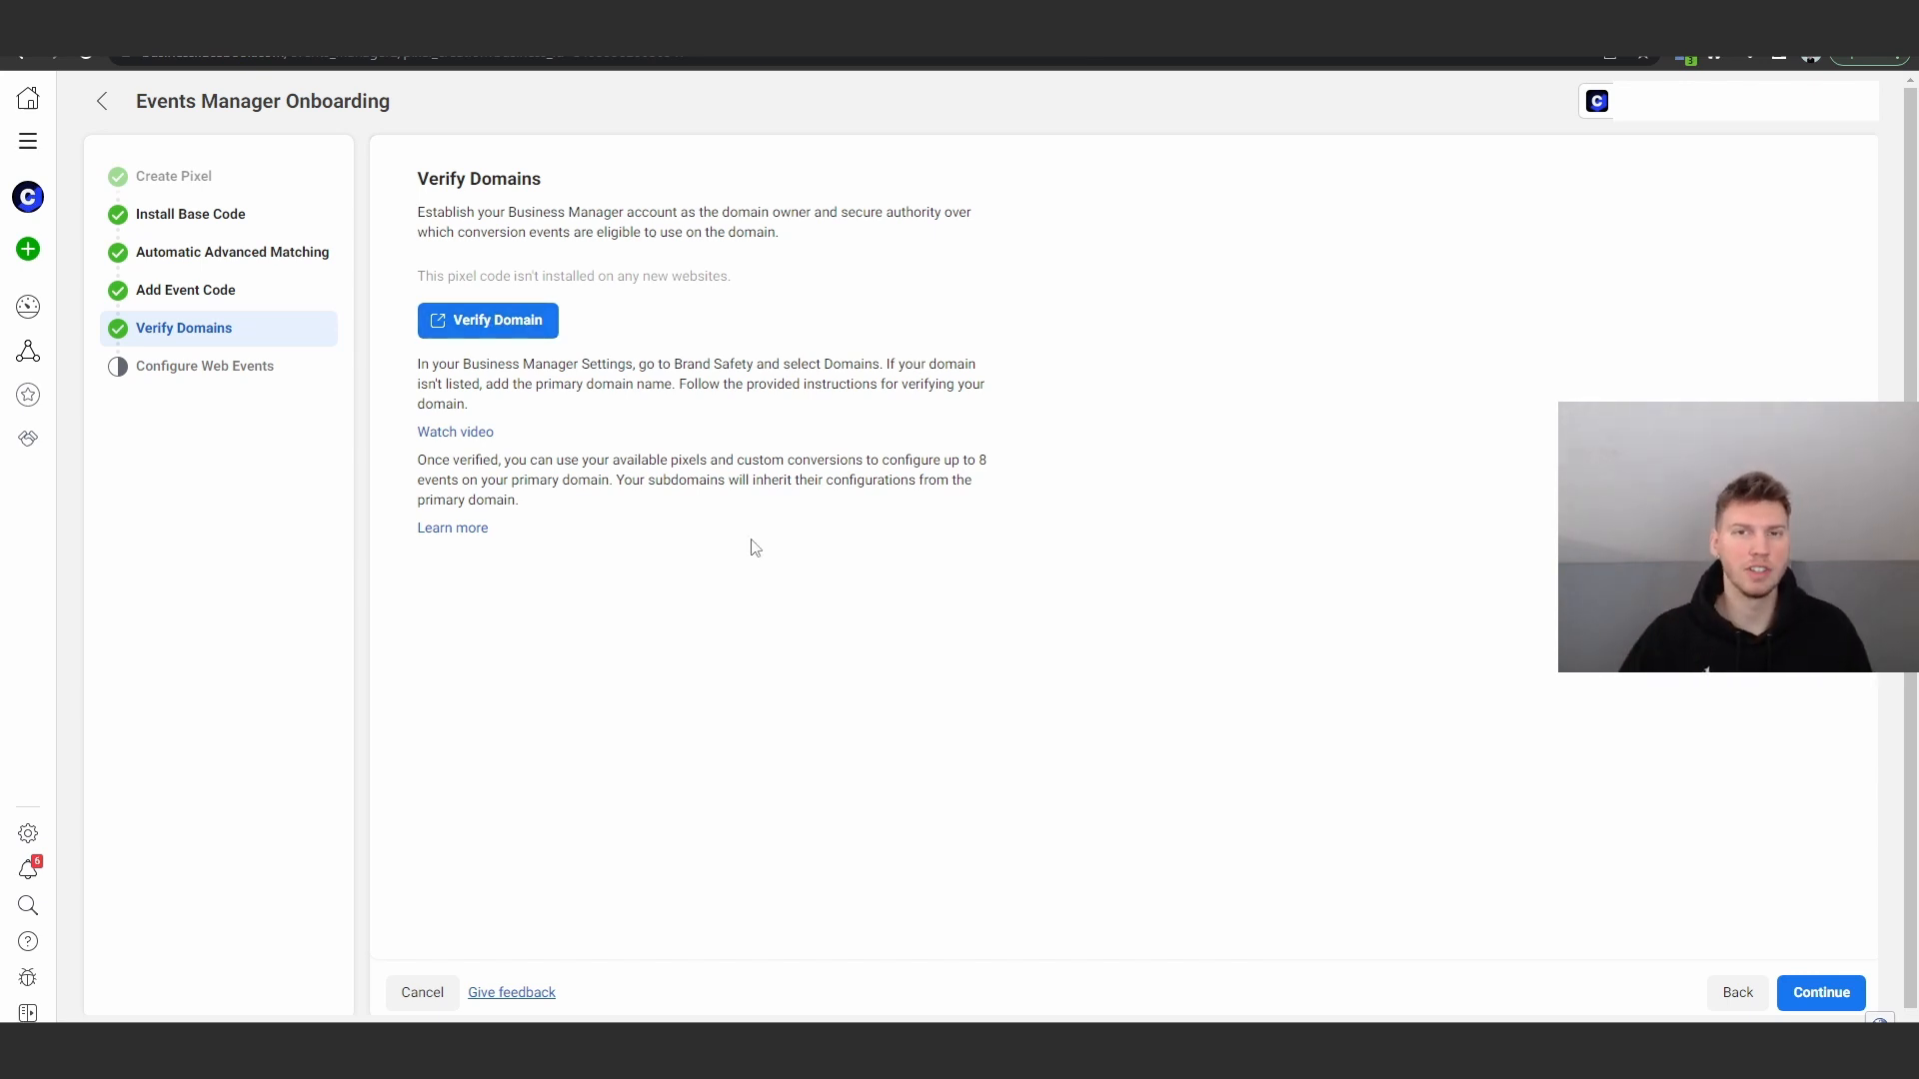
Continue past Verify Domains to the Configure Web Events step.
{"action": "left_click", "coordinate": [1820, 993]}
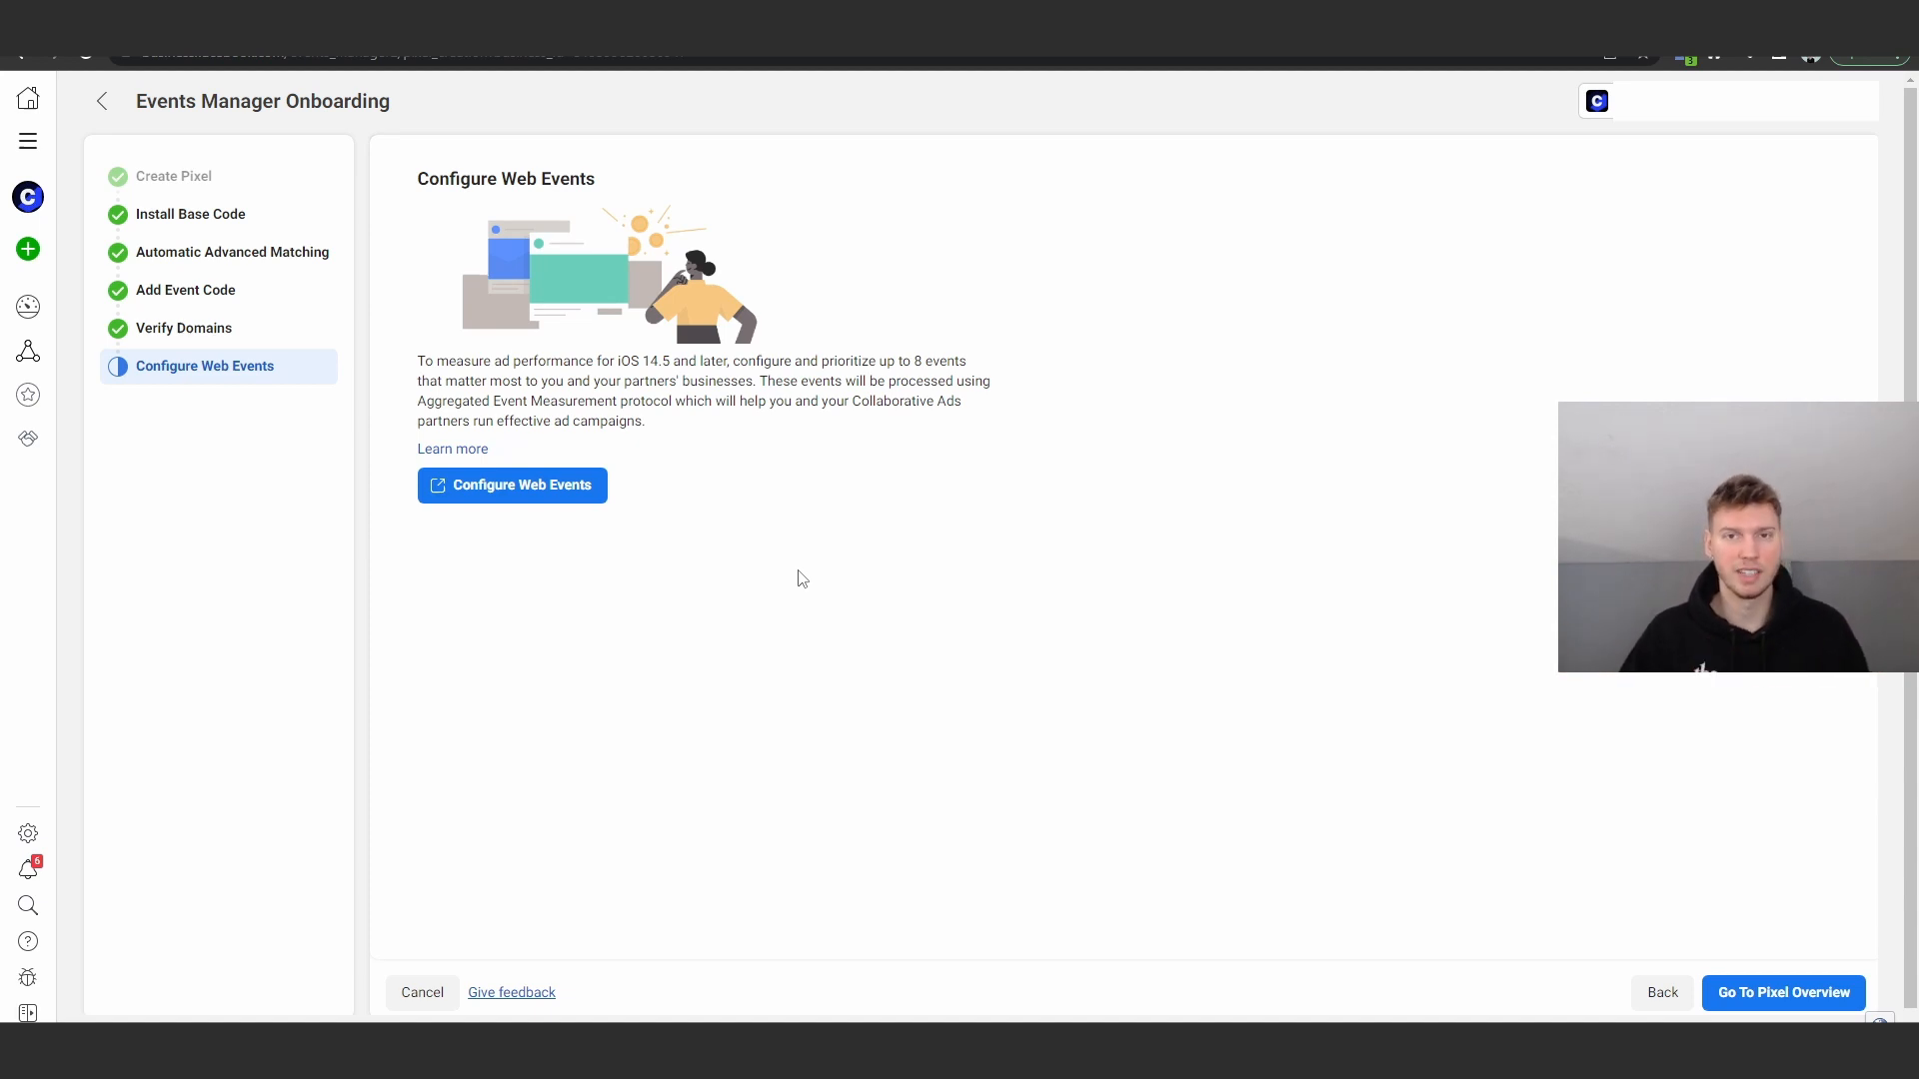
{"action": "mouse_move", "coordinate": [511, 484]}
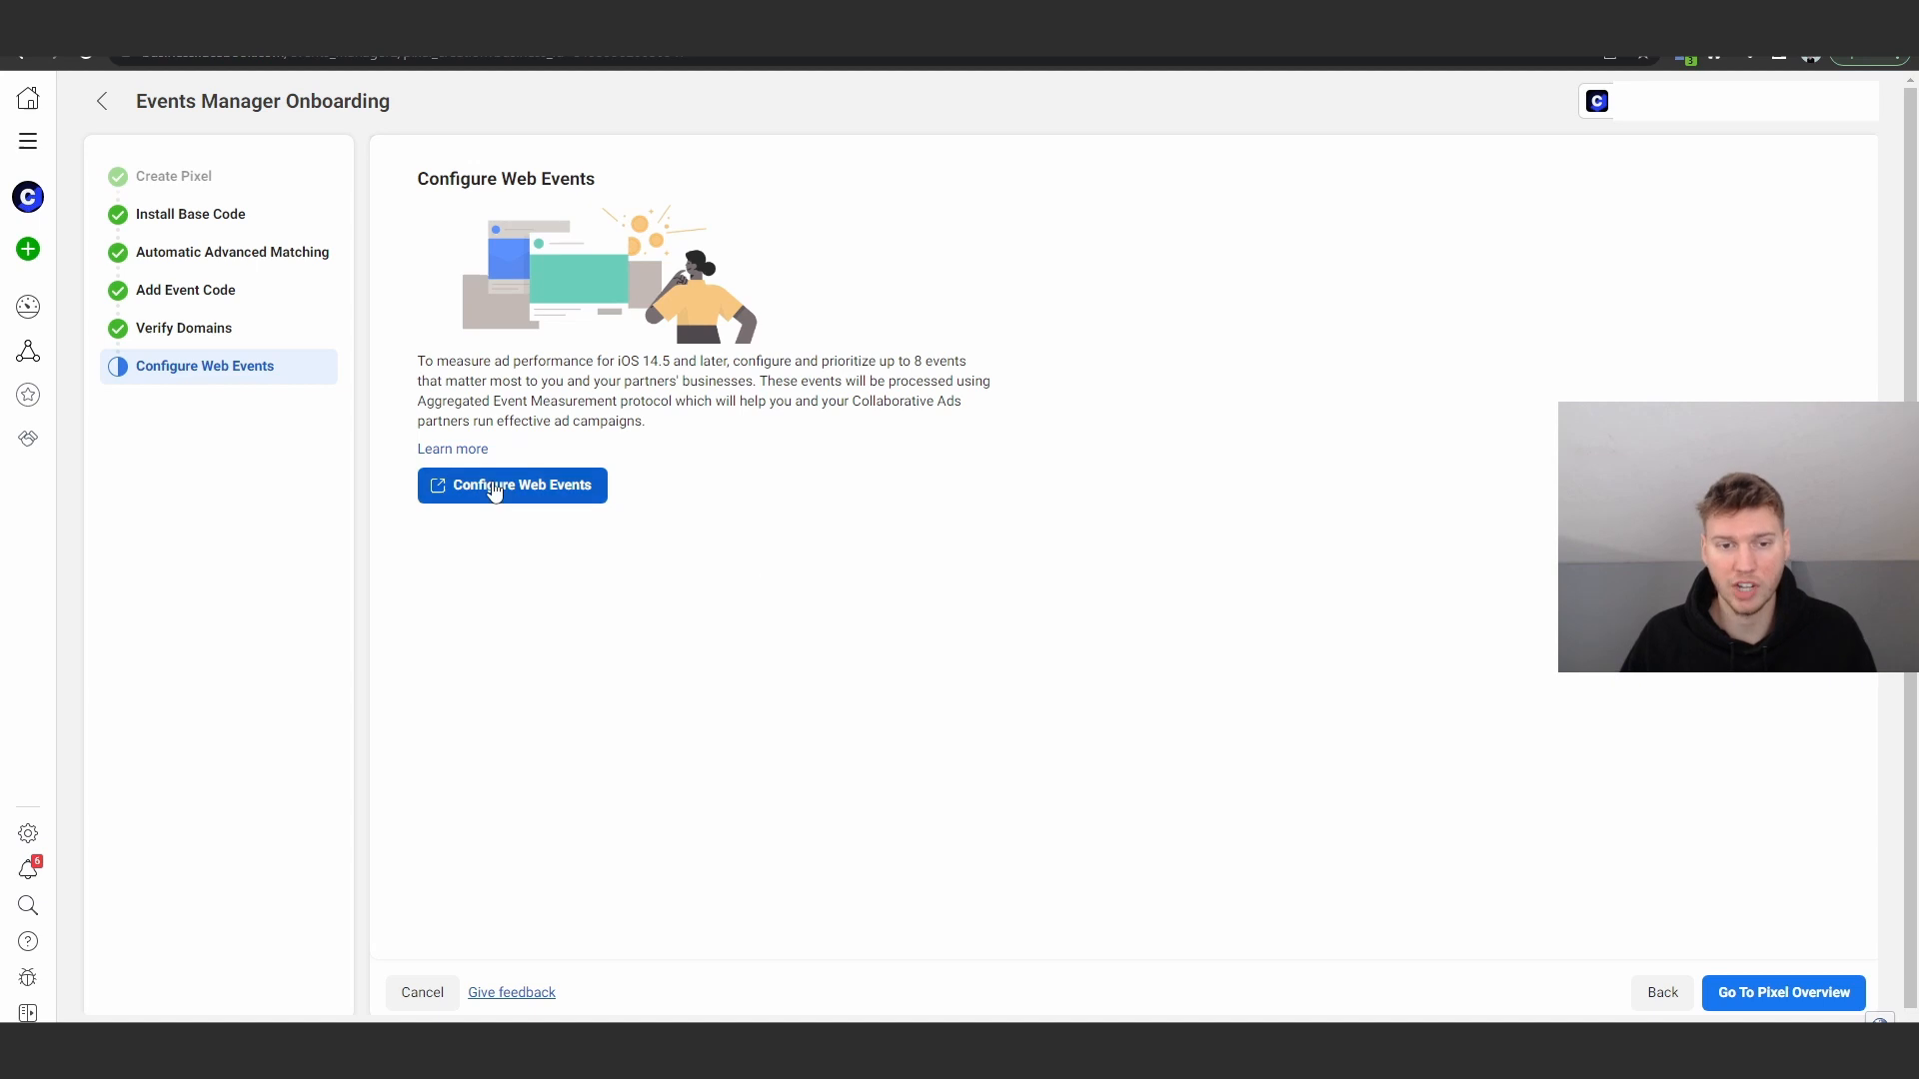
{"action": "mouse_move", "coordinate": [993, 510]}
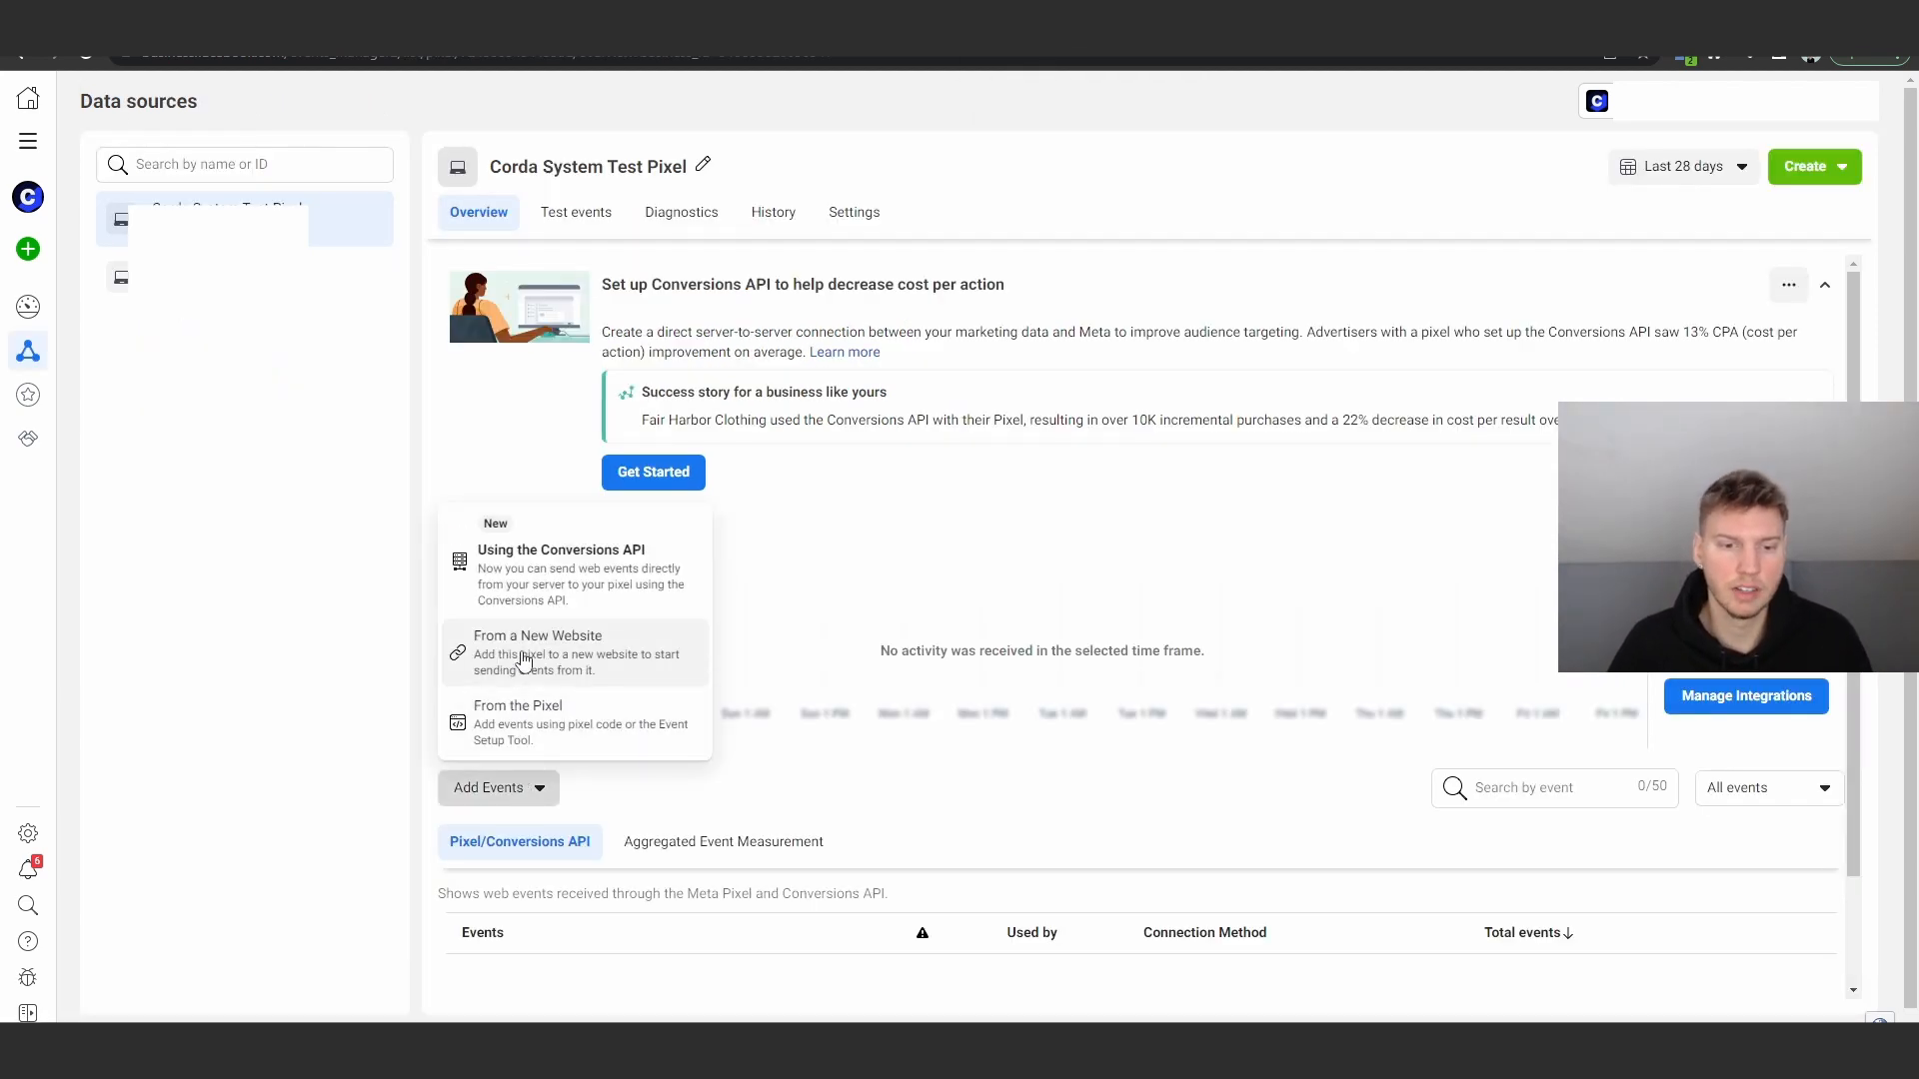
Bring up the Email Pixel Code instructions and scroll to the Install Event Code section.
{"action": "left_click", "coordinate": [518, 724]}
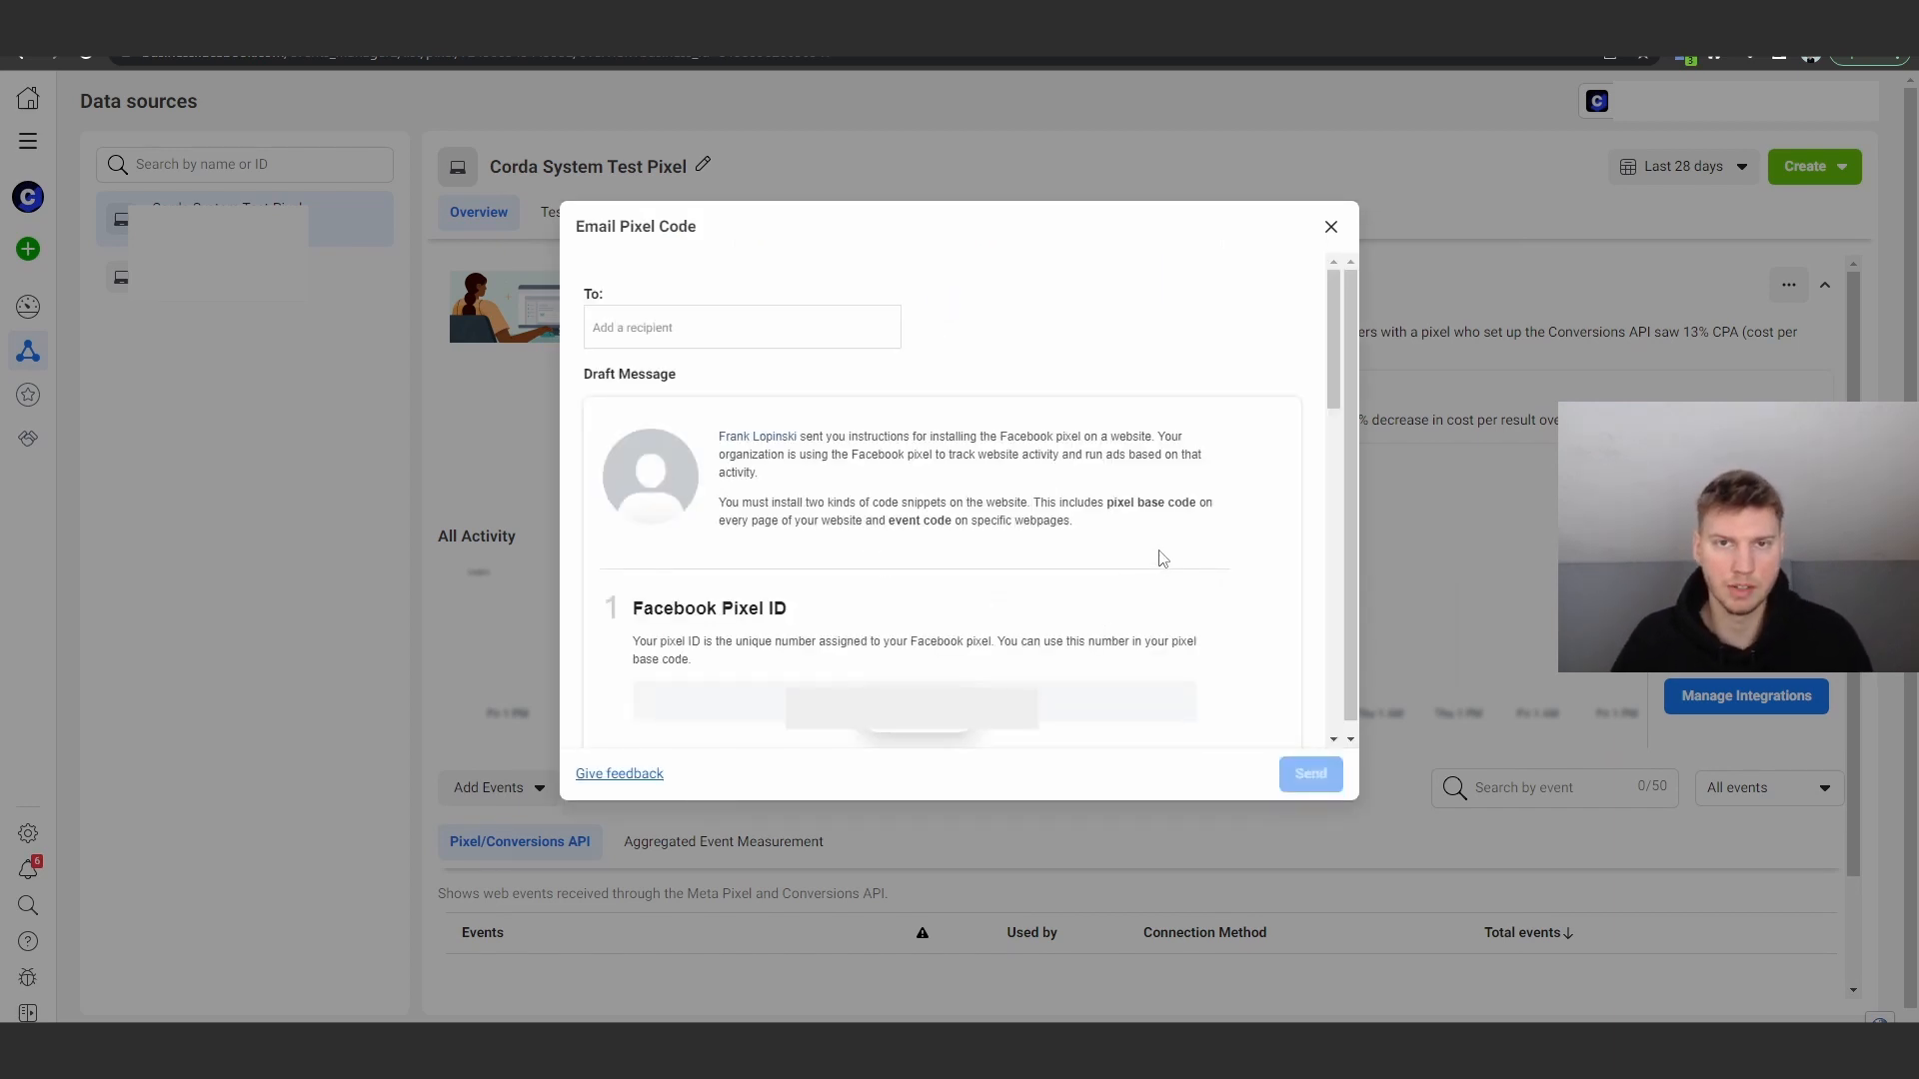
{"action": "scroll", "scroll_direction": "down", "scroll_amount": 3}
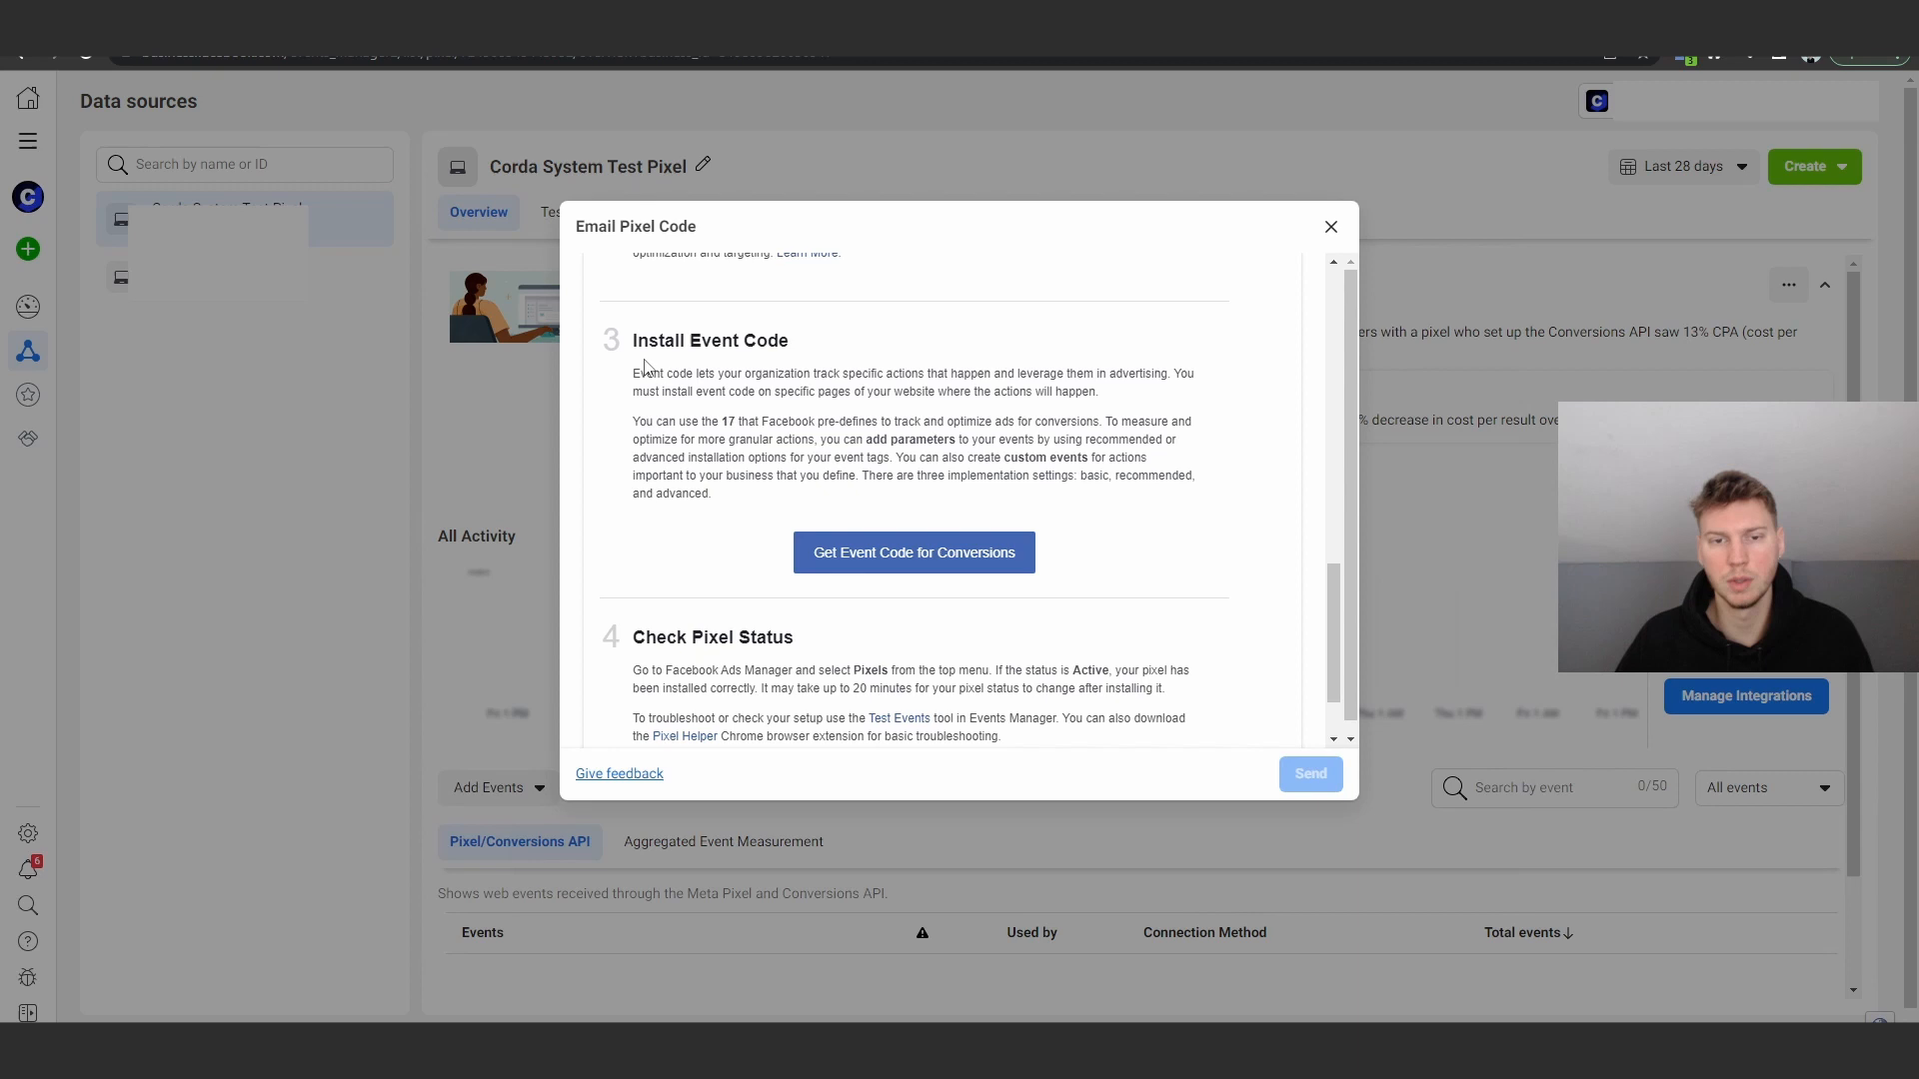
{"action": "mouse_move", "coordinate": [692, 415]}
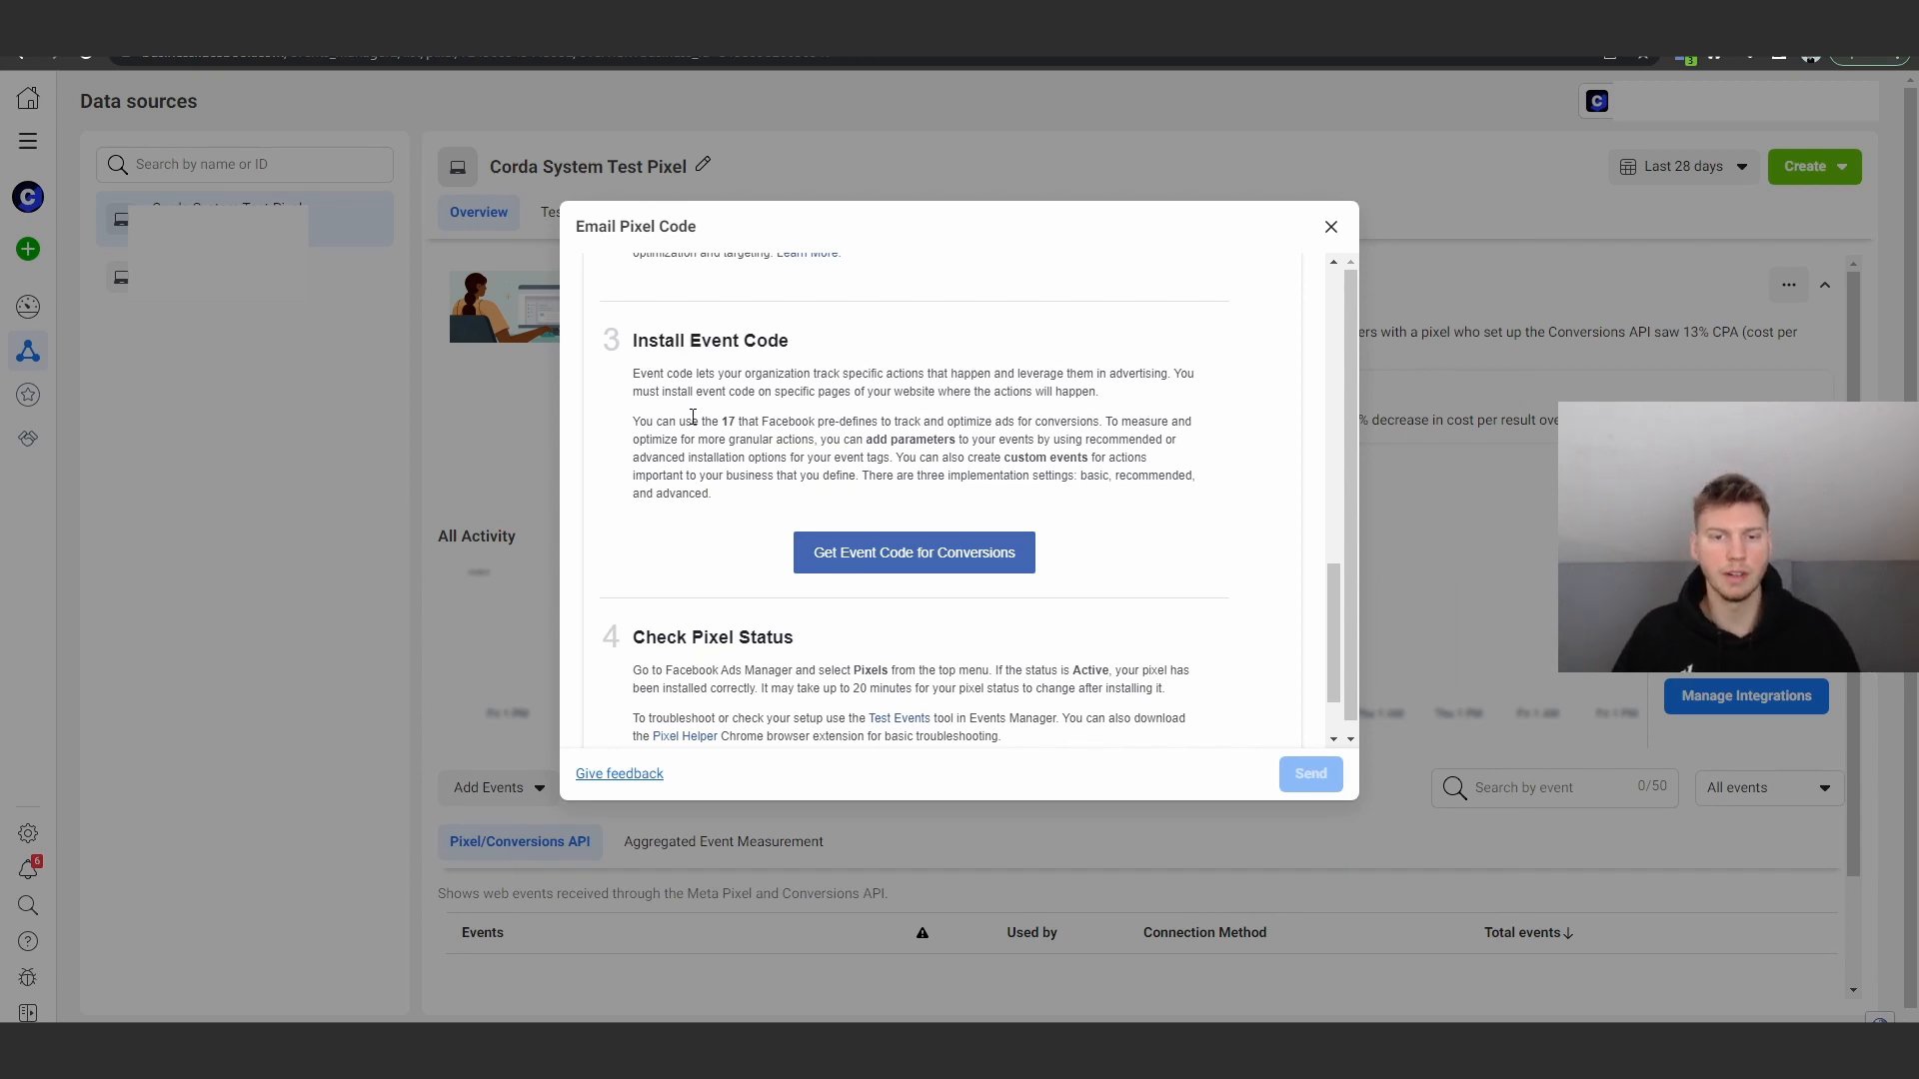